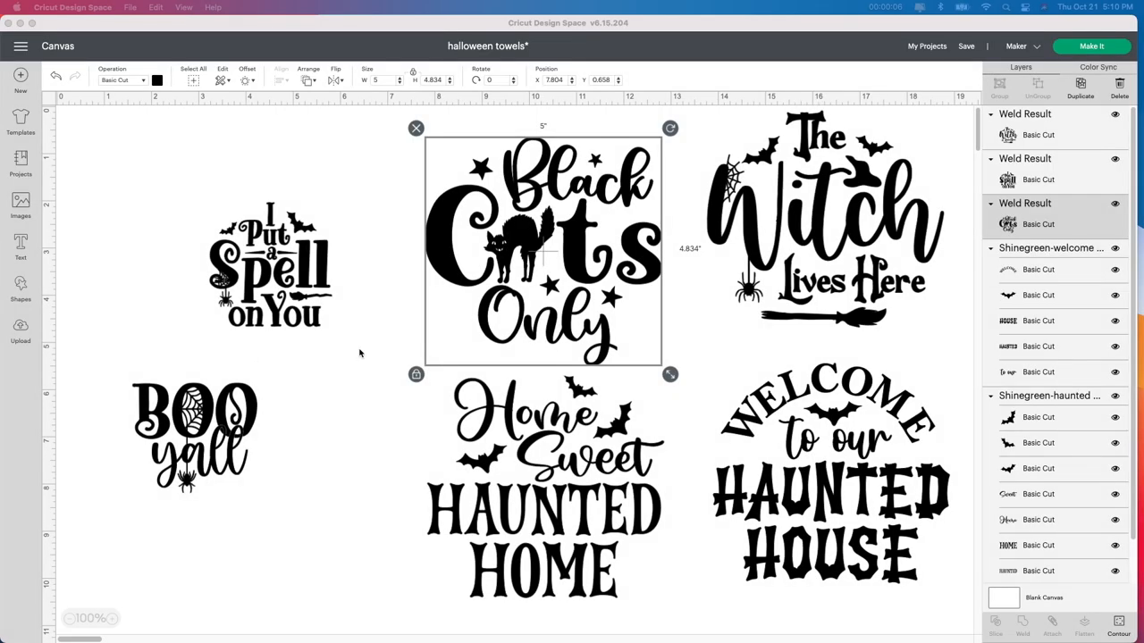
{"action": "mouse_move", "coordinate": [267, 359]}
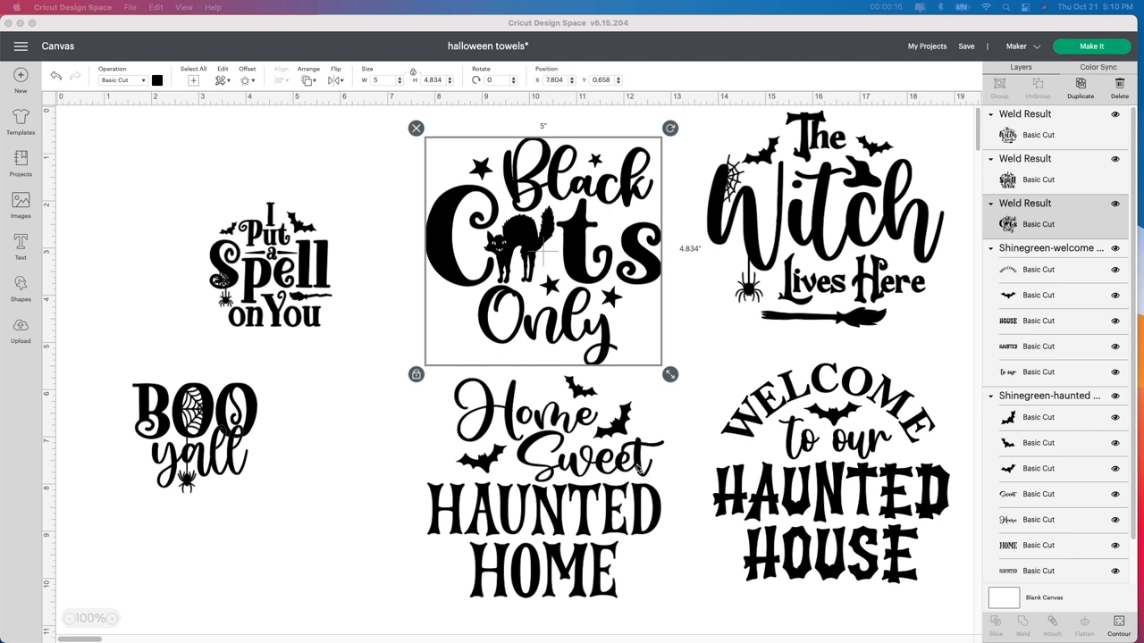
{"action": "mouse_move", "coordinate": [637, 471]}
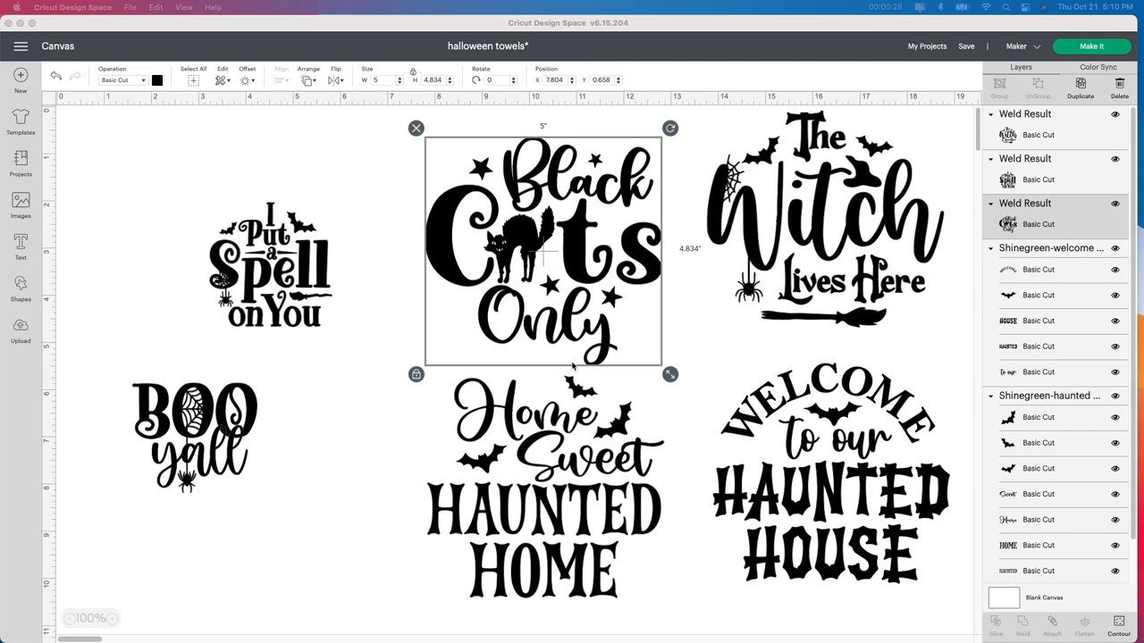
{"action": "mouse_move", "coordinate": [817, 337]}
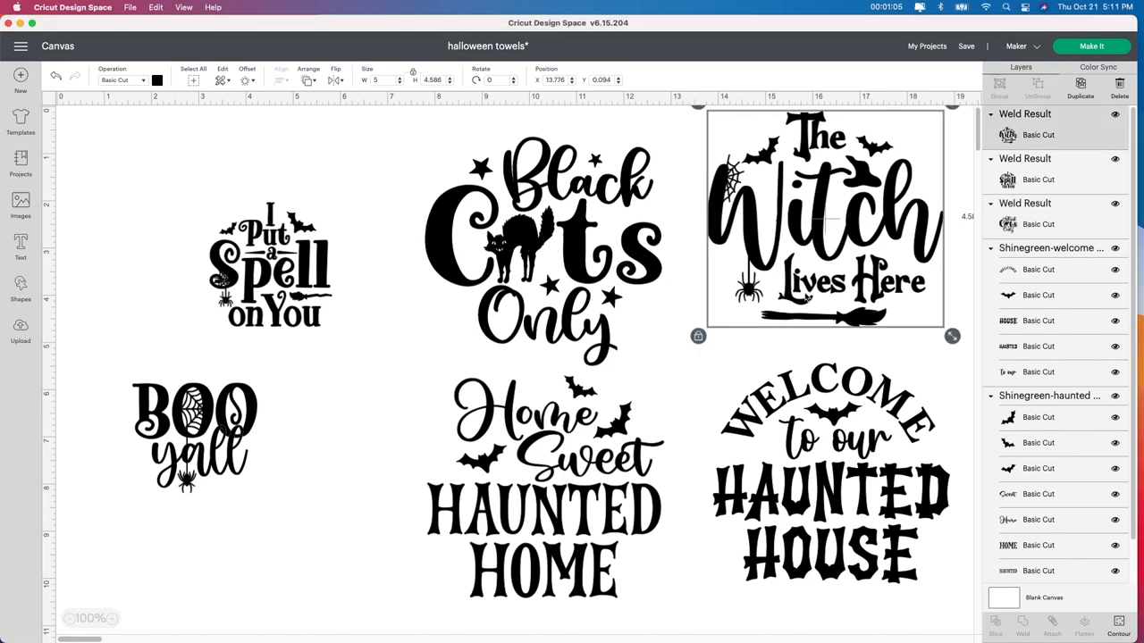
Select the designs and move I Put a Spell on You to the top-left, sizing it 5 in wide.
{"action": "left_click", "coordinate": [545, 487]}
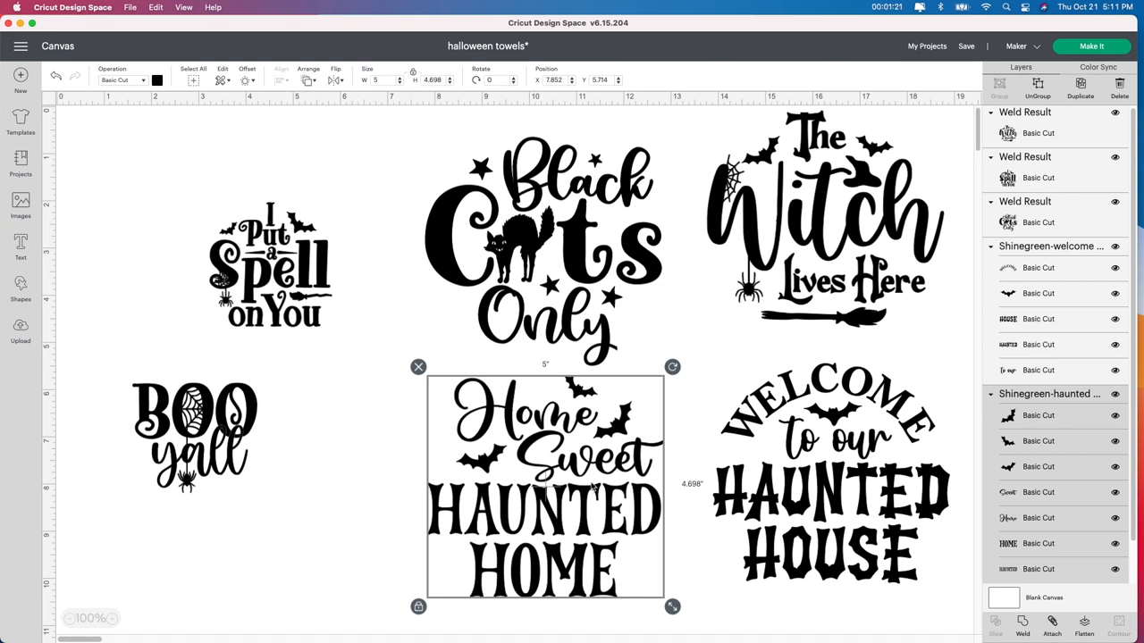
{"action": "mouse_move", "coordinate": [644, 278]}
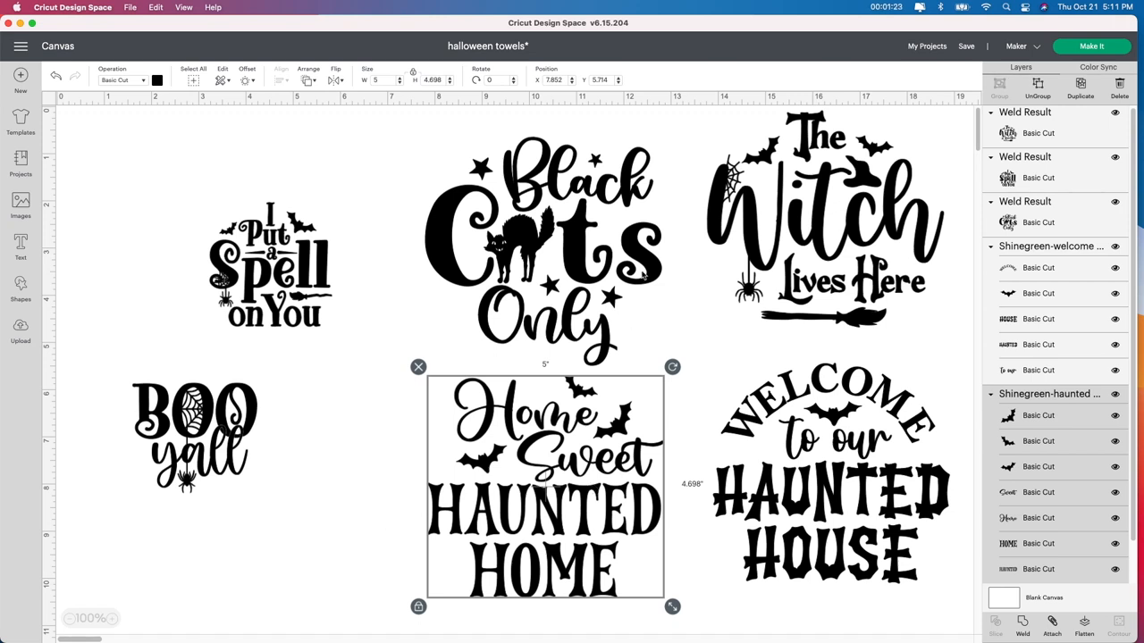
{"action": "left_click", "coordinate": [545, 259]}
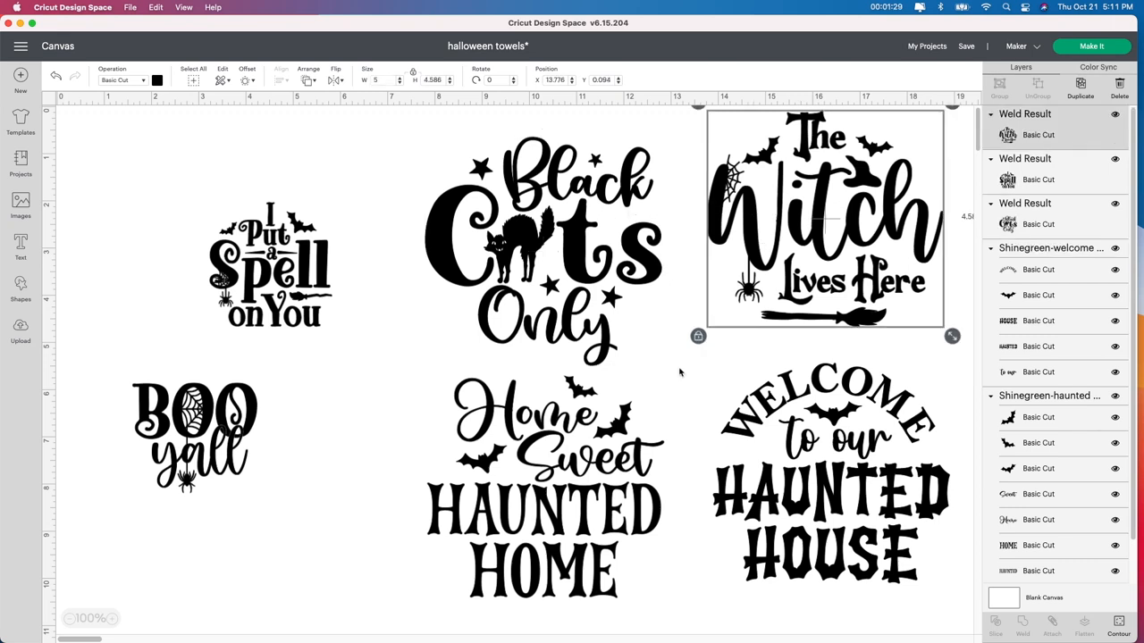
{"action": "left_click", "coordinate": [831, 474]}
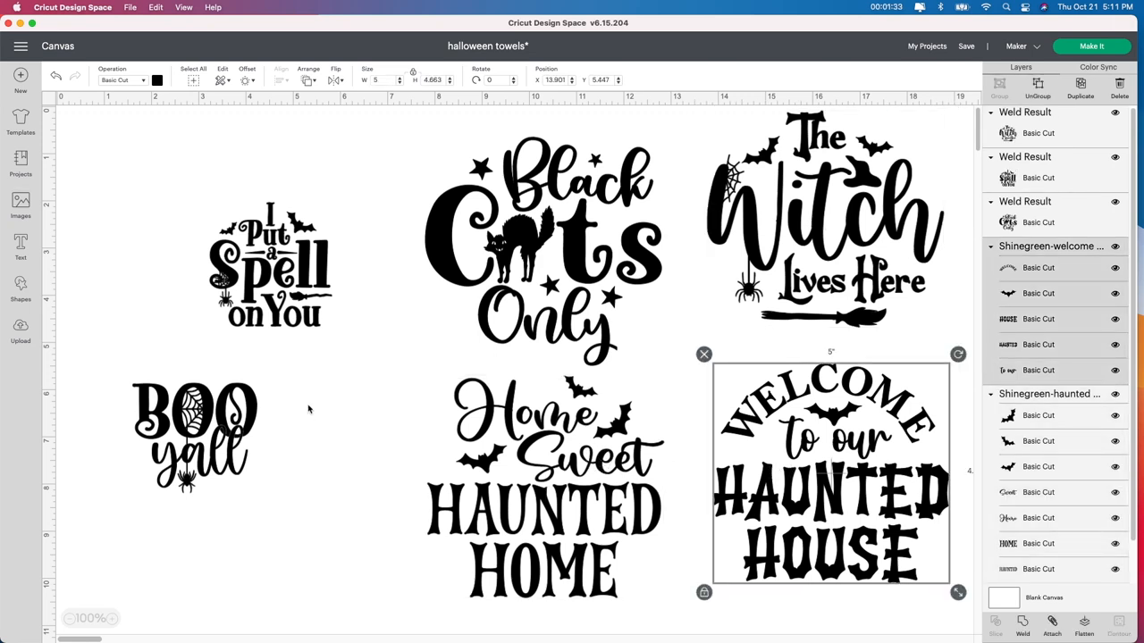
{"action": "left_click", "coordinate": [270, 264]}
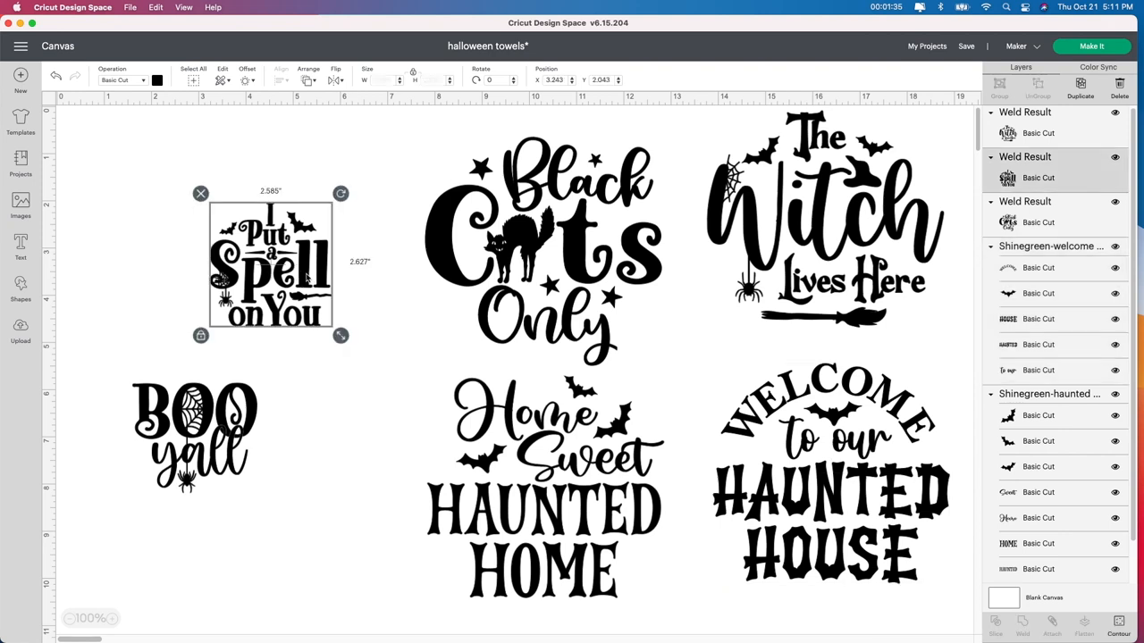
{"action": "left_click_drag", "start_coordinate": [271, 264], "coordinate": [216, 207]}
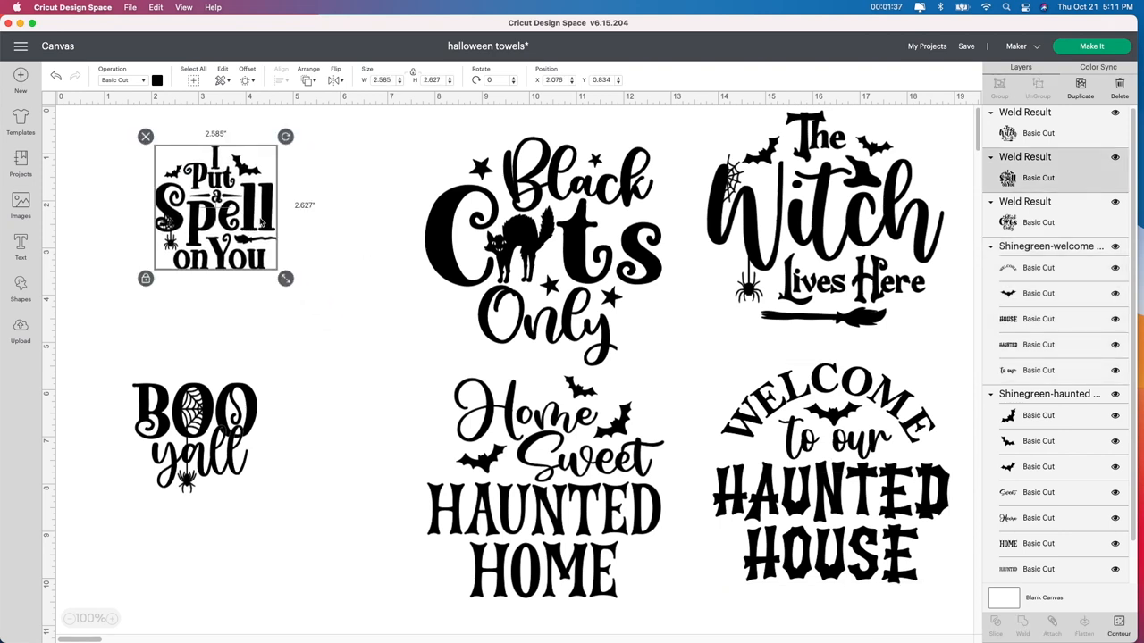
{"action": "mouse_move", "coordinate": [346, 116]}
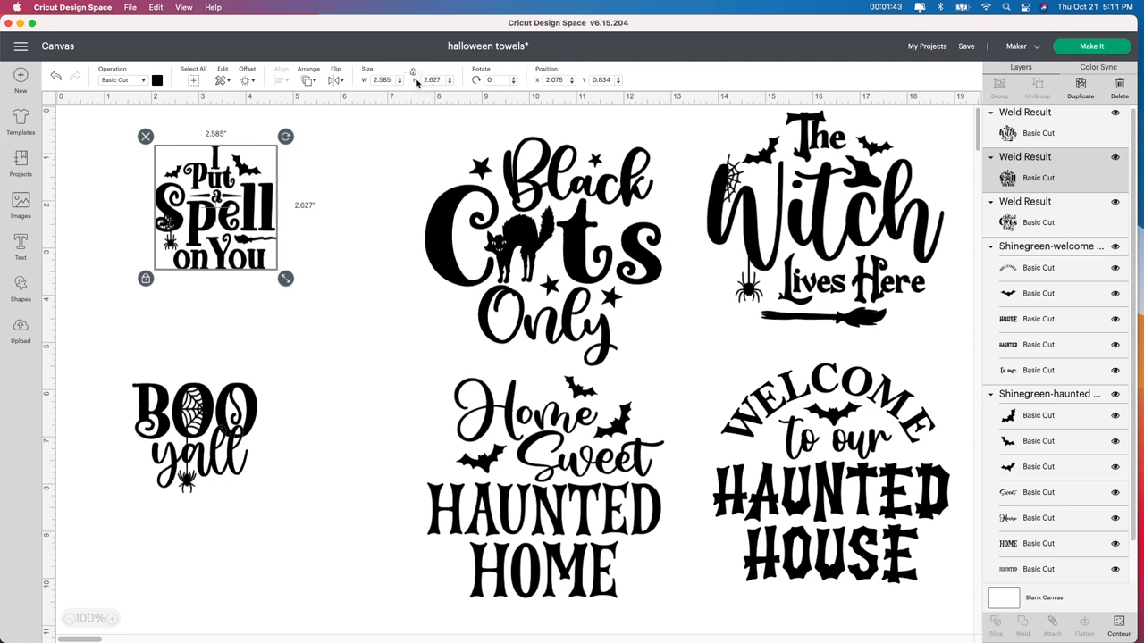
{"action": "left_click", "coordinate": [389, 79]}
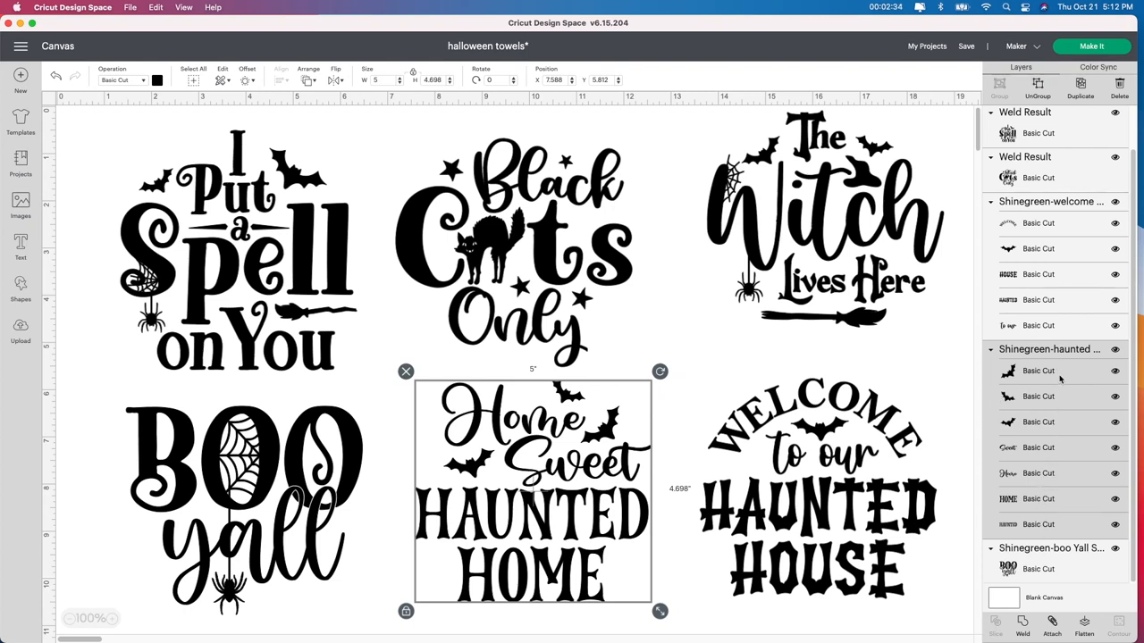
{"action": "mouse_move", "coordinate": [1061, 397]}
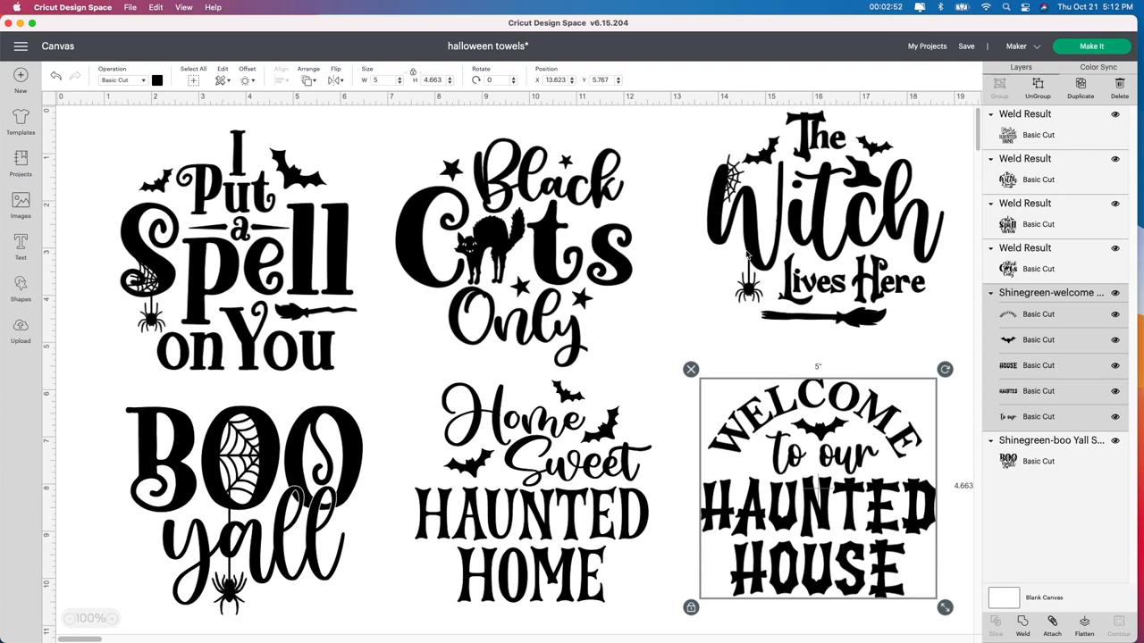
Select Black Cats Only, I Put a Spell on You, Home Sweet Haunted Home and Boo y'all in turn.
{"action": "left_click", "coordinate": [514, 259]}
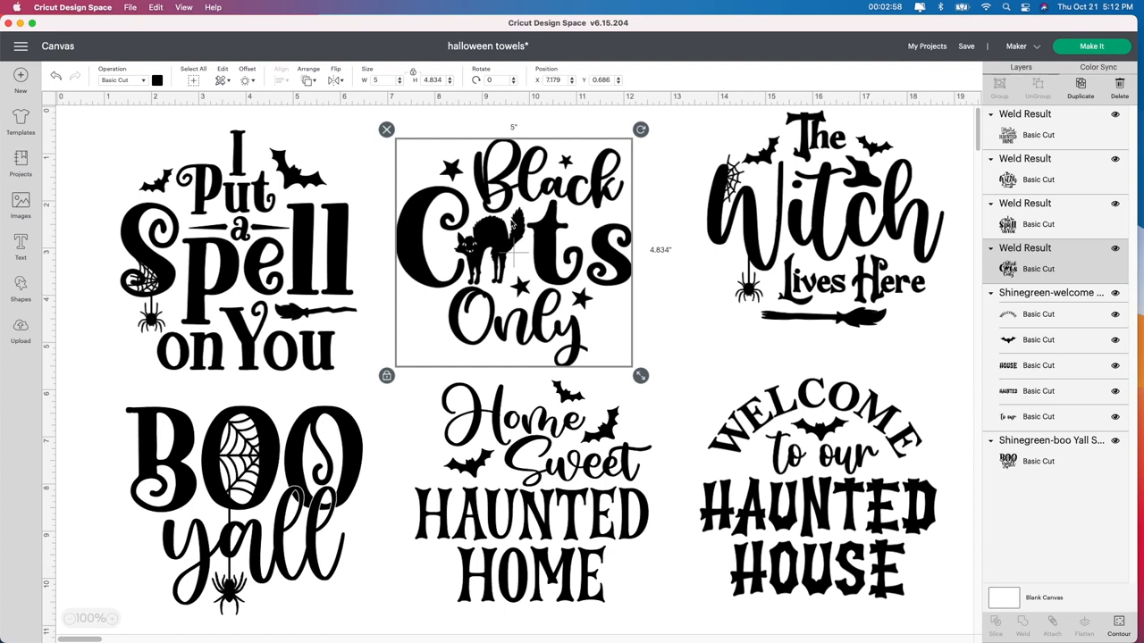
{"action": "mouse_move", "coordinate": [520, 218]}
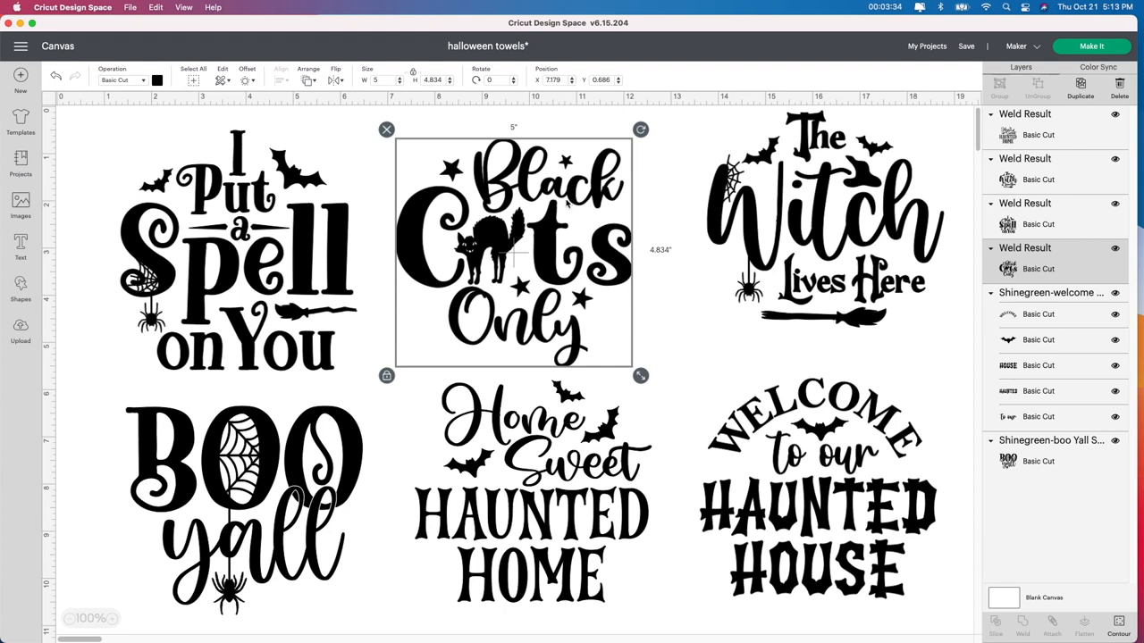
{"action": "left_click", "coordinate": [236, 259]}
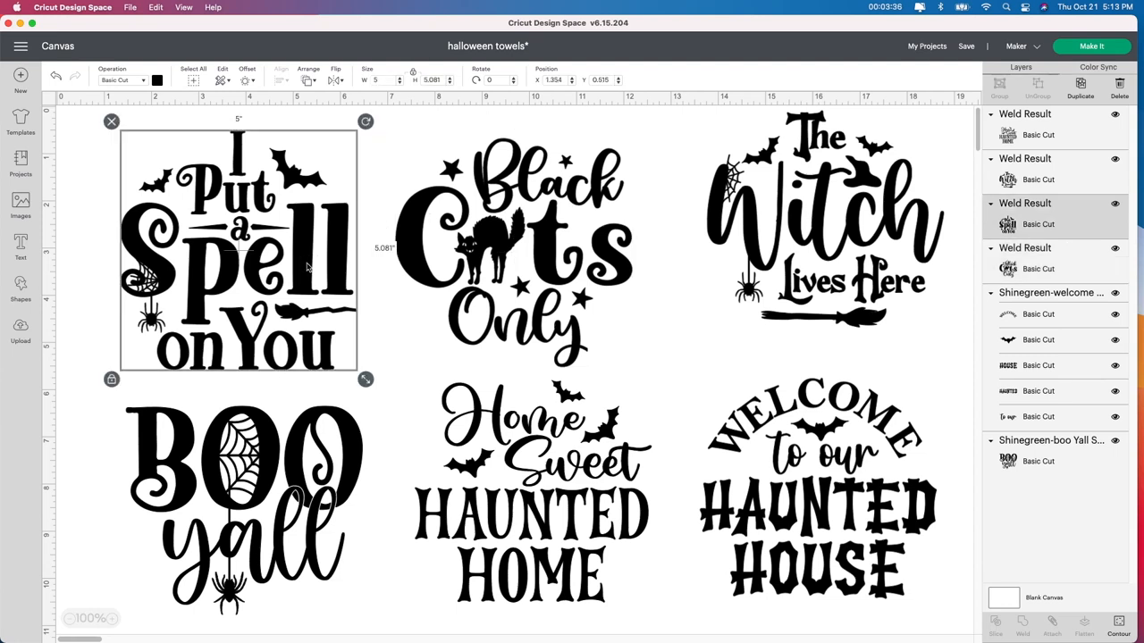
{"action": "mouse_move", "coordinate": [539, 192]}
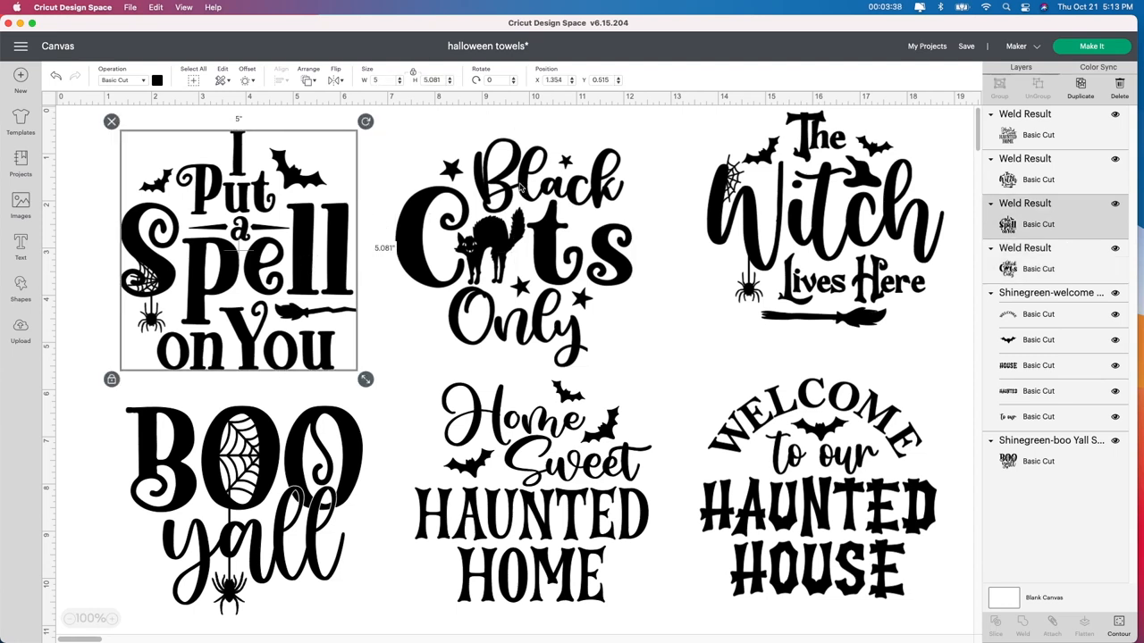
{"action": "left_click", "coordinate": [523, 250]}
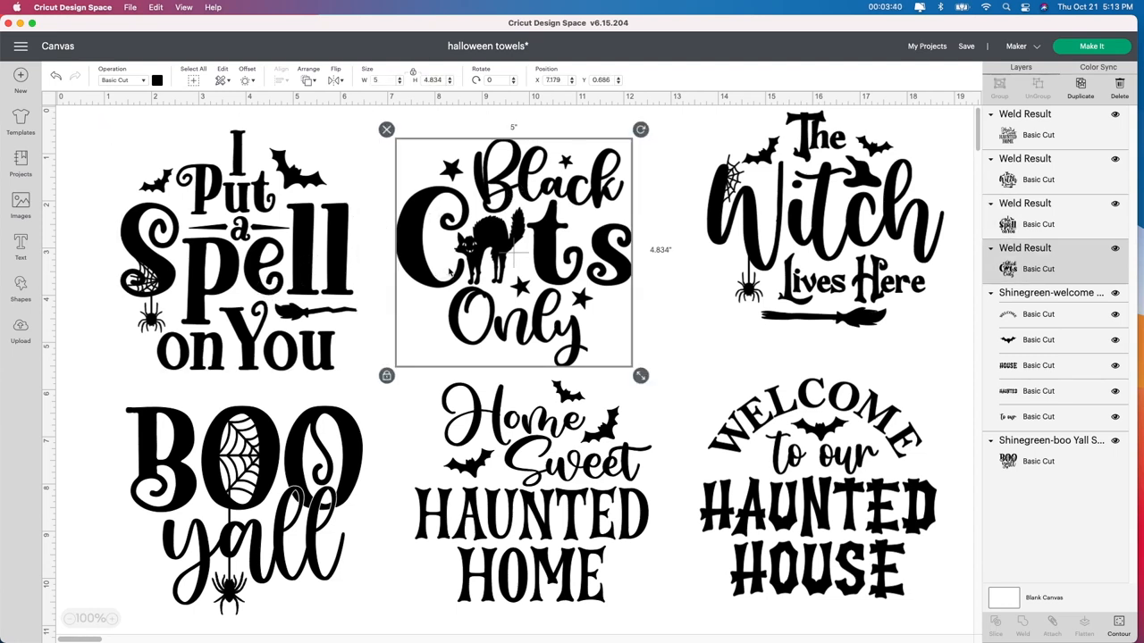
{"action": "left_click", "coordinate": [817, 505]}
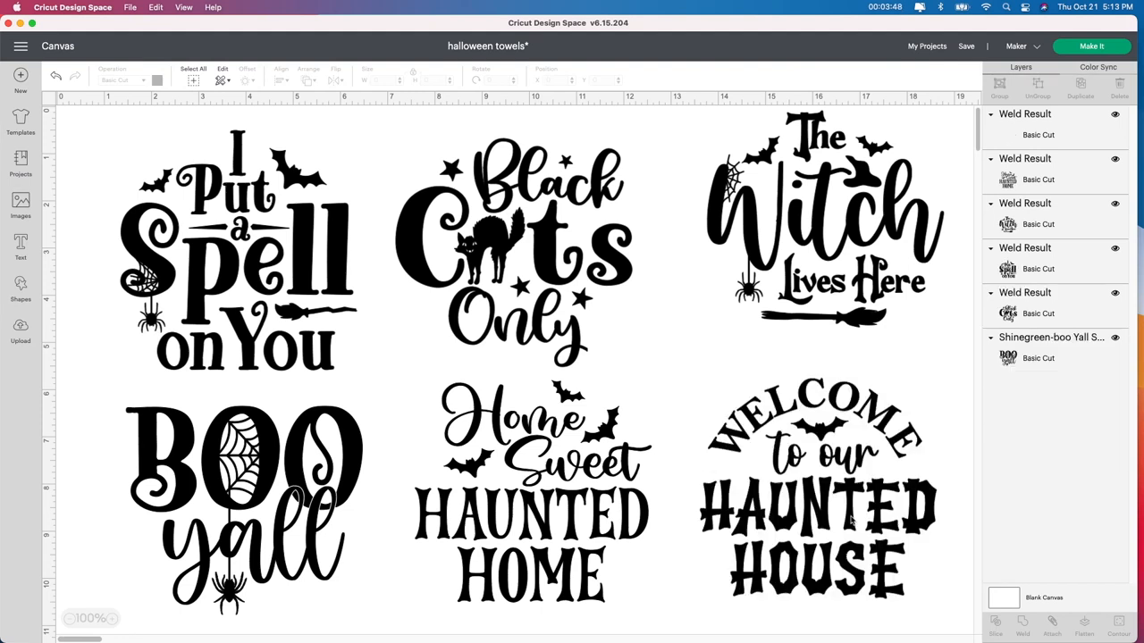
{"action": "left_click", "coordinate": [819, 496]}
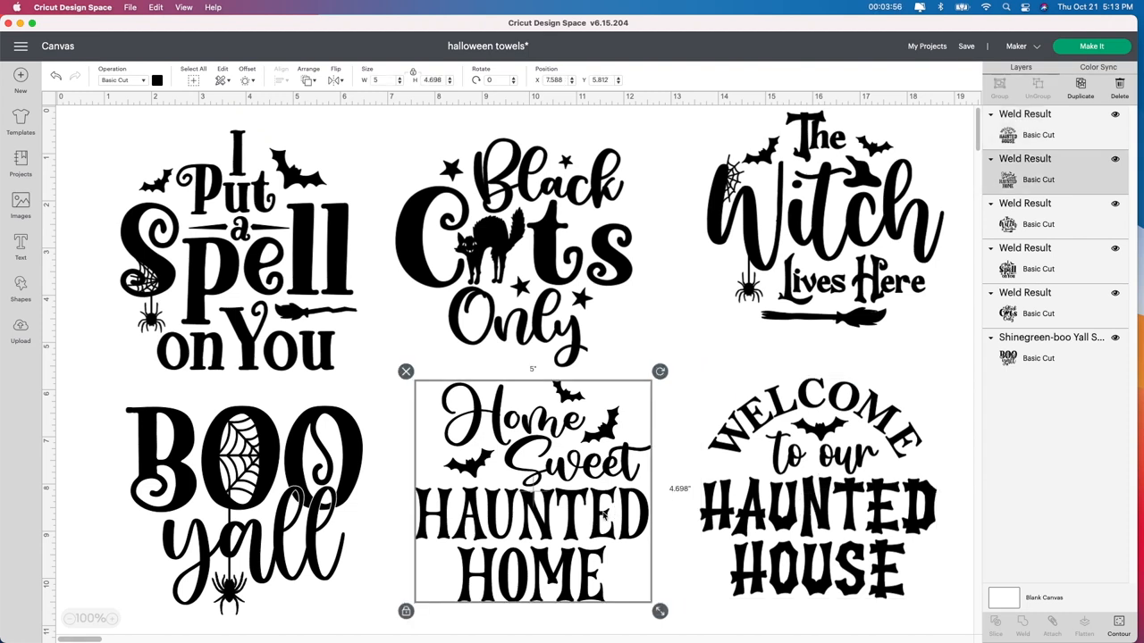
{"action": "left_click", "coordinate": [237, 483]}
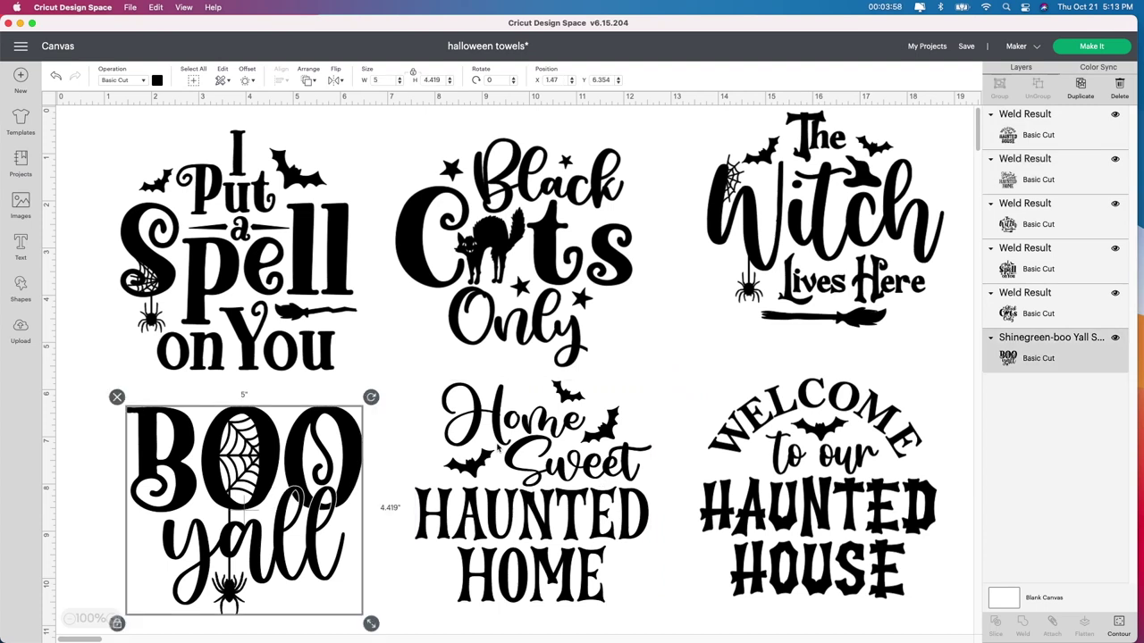
{"action": "mouse_move", "coordinate": [827, 344]}
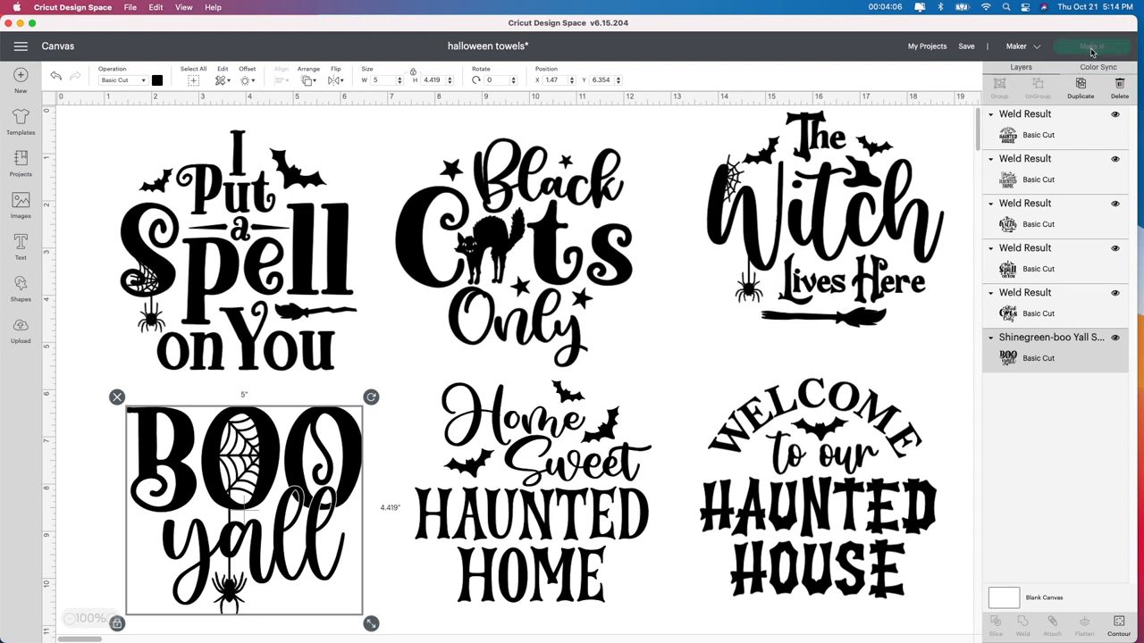
Start Make It, laying the designs out across two 12 x 12 mats.
{"action": "left_click", "coordinate": [1080, 45]}
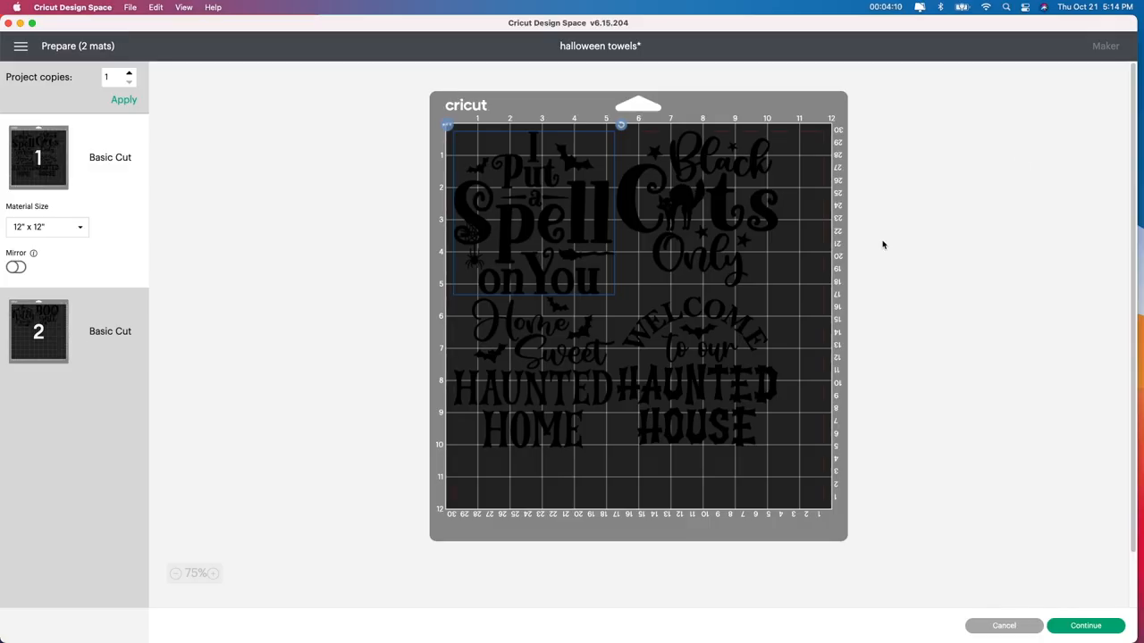
{"action": "mouse_move", "coordinate": [833, 244]}
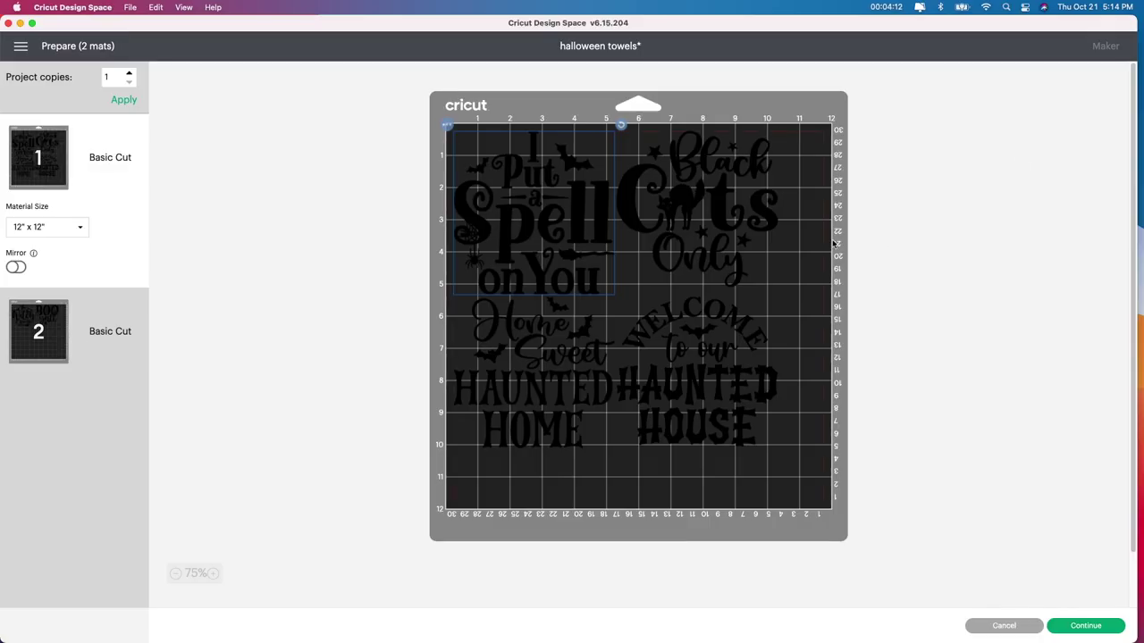
{"action": "mouse_move", "coordinate": [705, 278]}
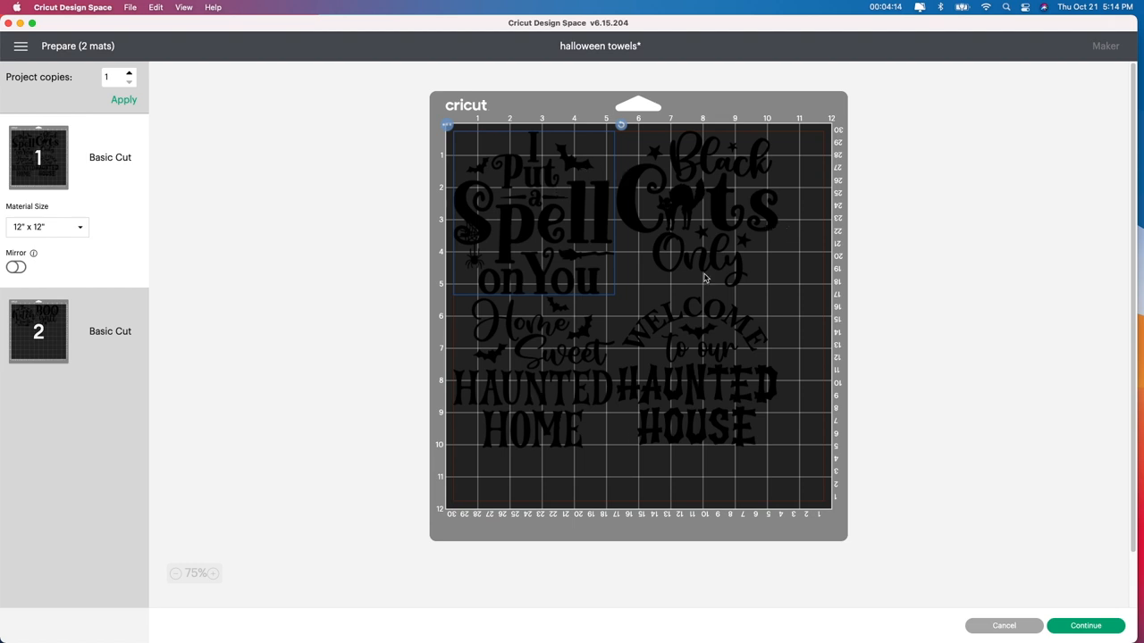
{"action": "mouse_move", "coordinate": [714, 365]}
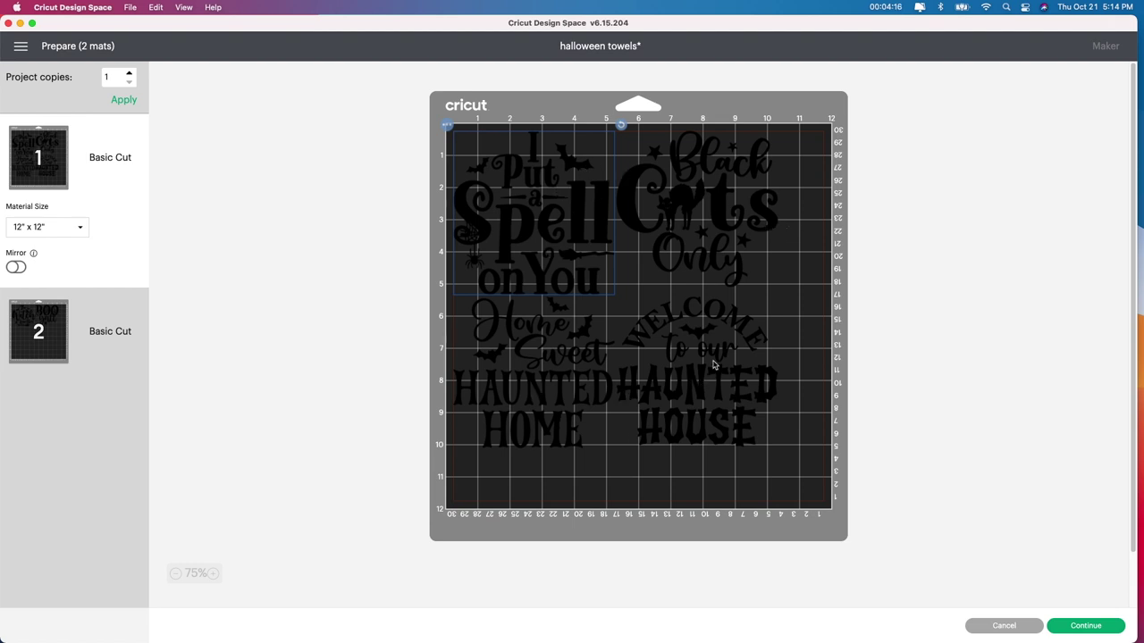
{"action": "mouse_move", "coordinate": [713, 367]}
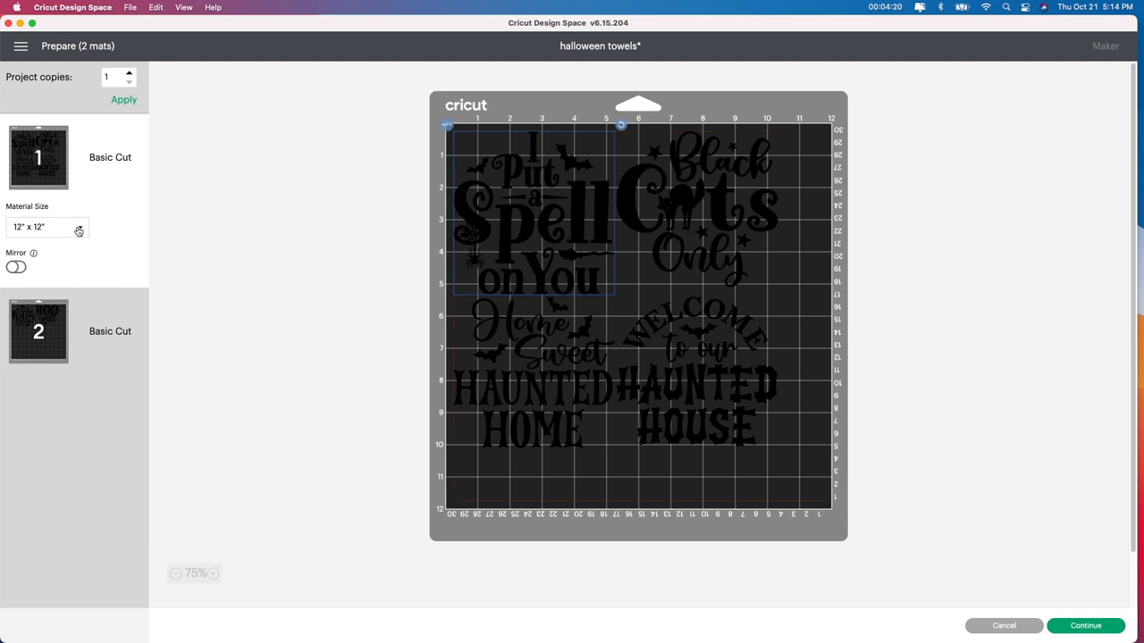
Pick 12" x 24" from the Material Size dropdown.
{"action": "left_click", "coordinate": [45, 226]}
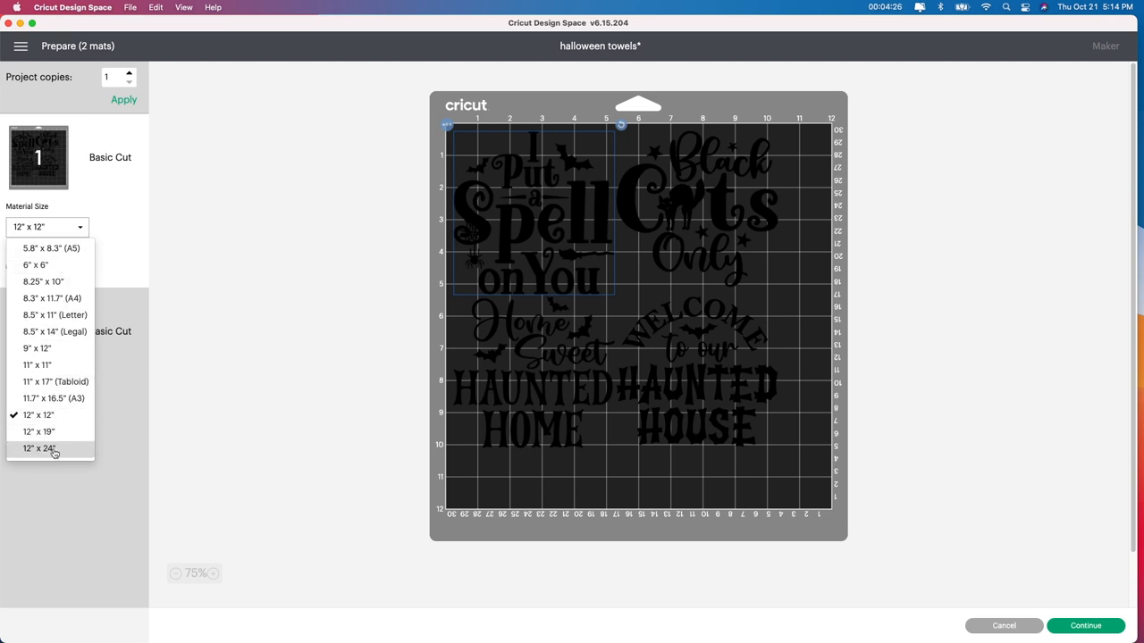
{"action": "left_click", "coordinate": [37, 449]}
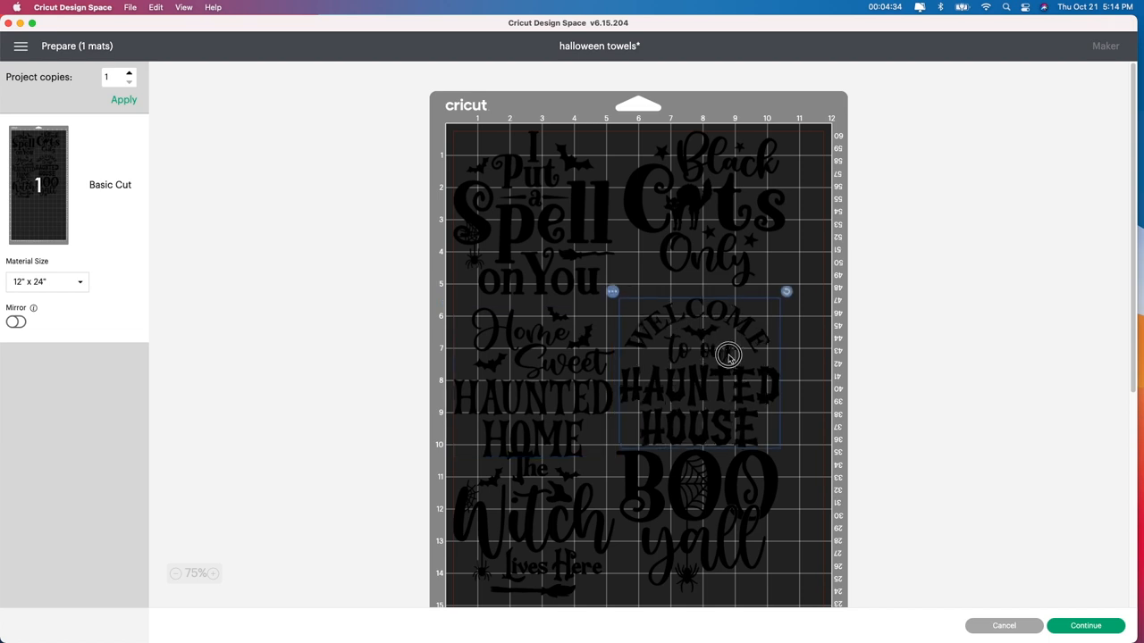
Scroll the mat preview and toggle Mirror in the left panel.
{"action": "scroll", "scroll_direction": "down", "scroll_amount": 3}
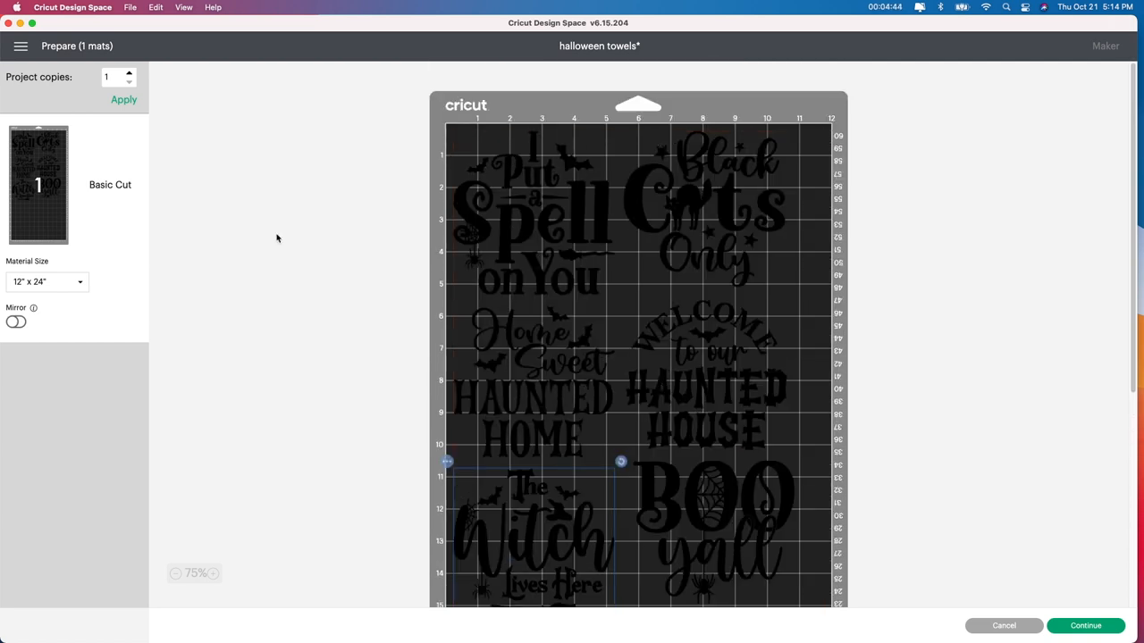
{"action": "left_click", "coordinate": [16, 321]}
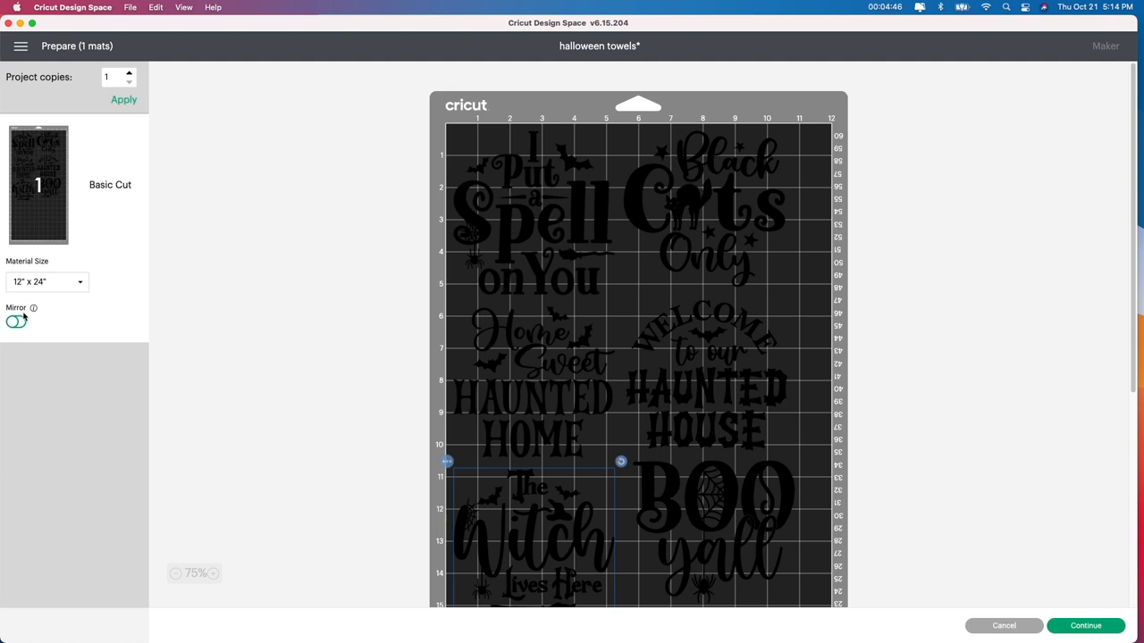
{"action": "left_click", "coordinate": [16, 322]}
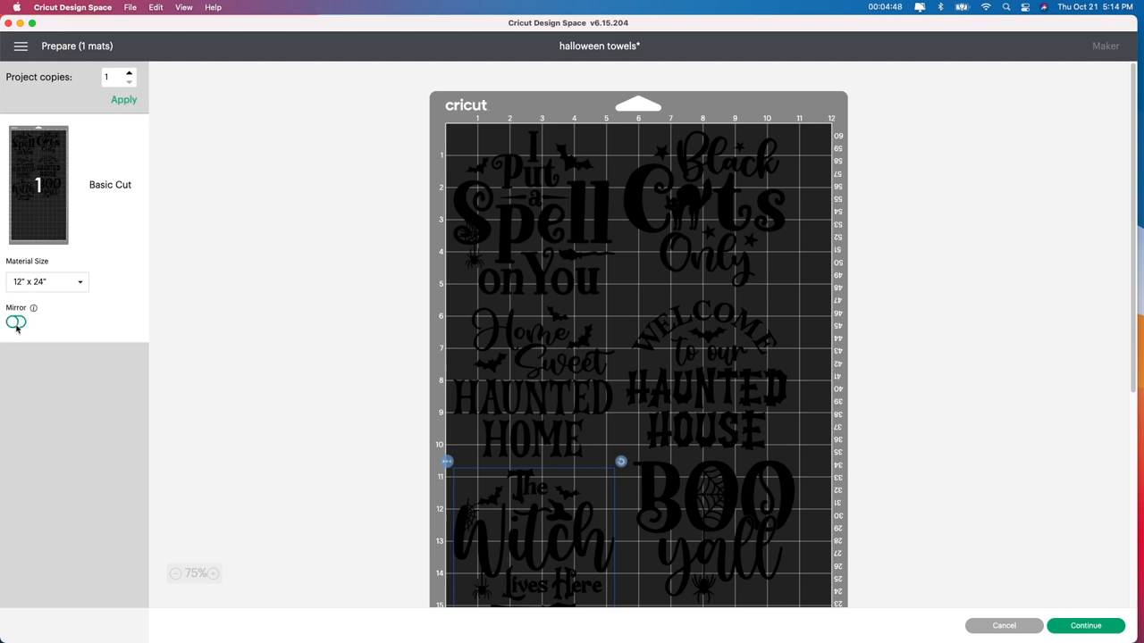
Switch Mirror on for mat 1 so all six designs appear flipped.
{"action": "left_click", "coordinate": [17, 324]}
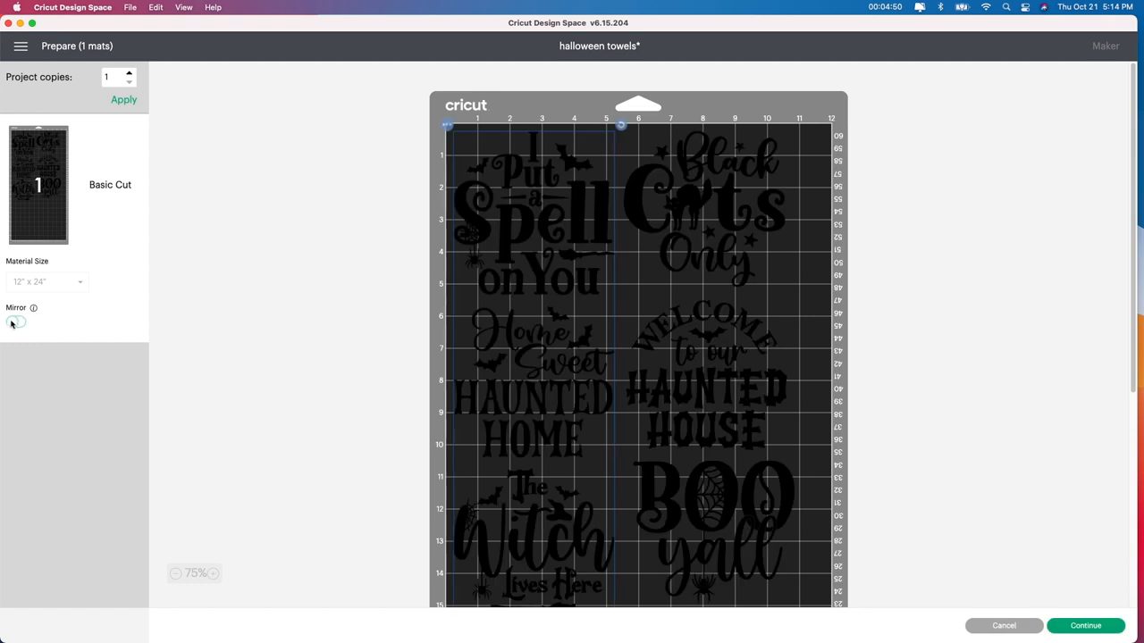
{"action": "left_click", "coordinate": [16, 322]}
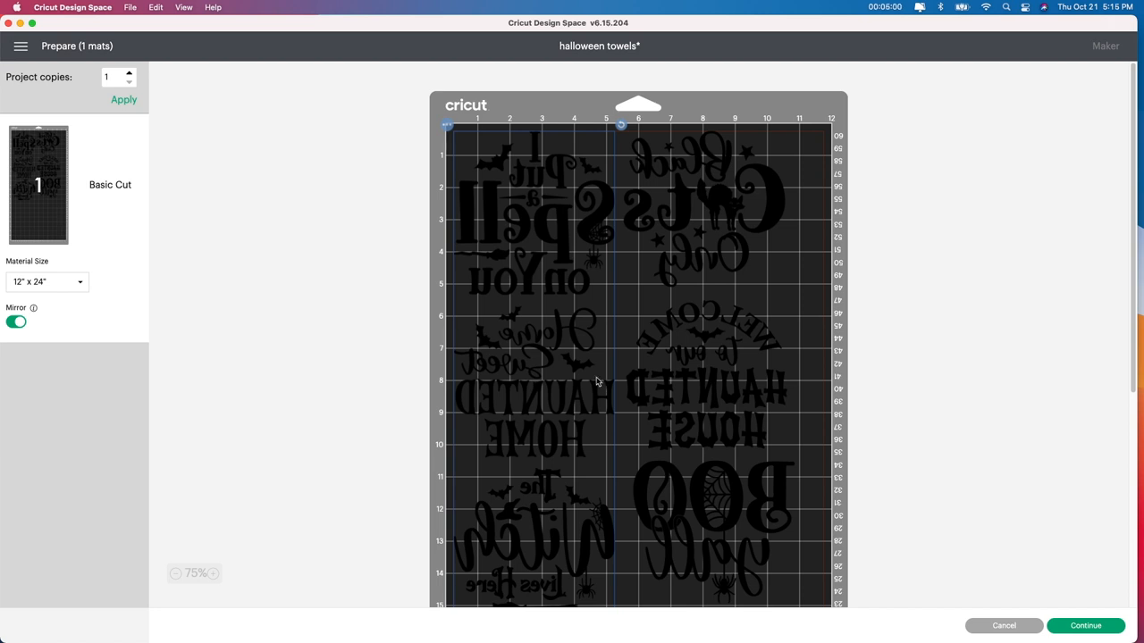
{"action": "mouse_move", "coordinate": [613, 328]}
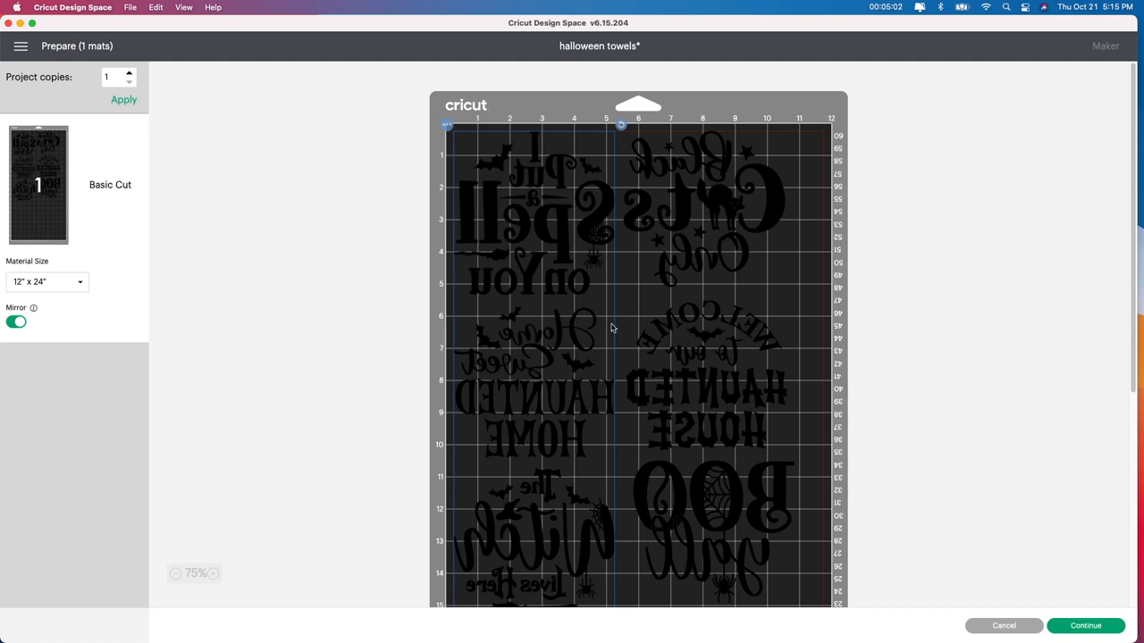
{"action": "mouse_move", "coordinate": [612, 314]}
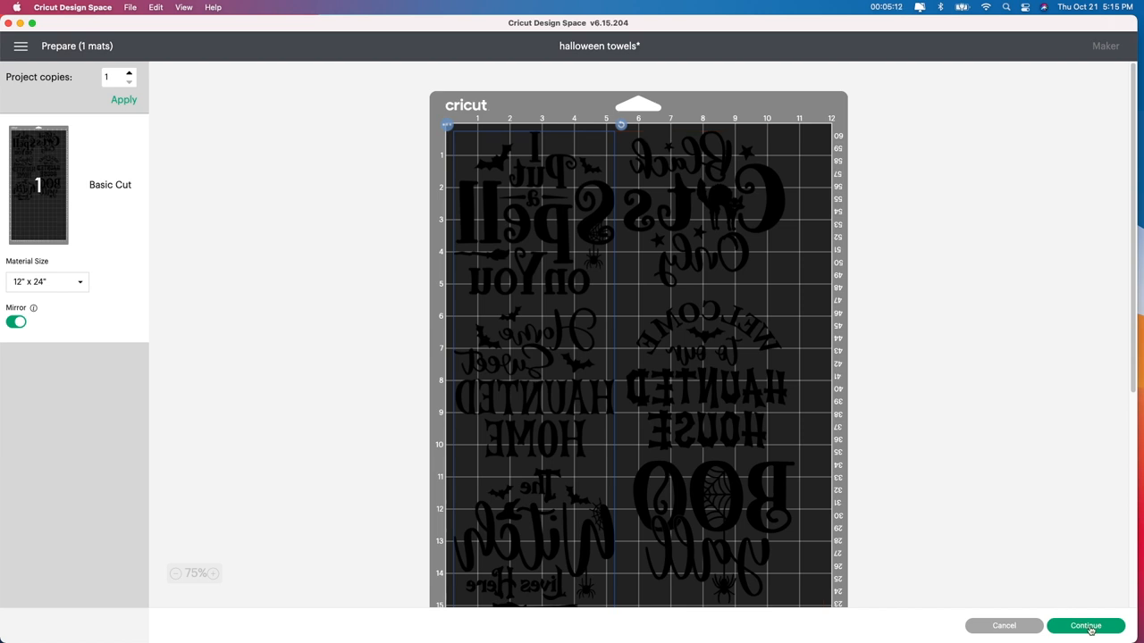
Continue from the mirrored 12x24 mat to the Make stage.
{"action": "left_click", "coordinate": [1089, 626]}
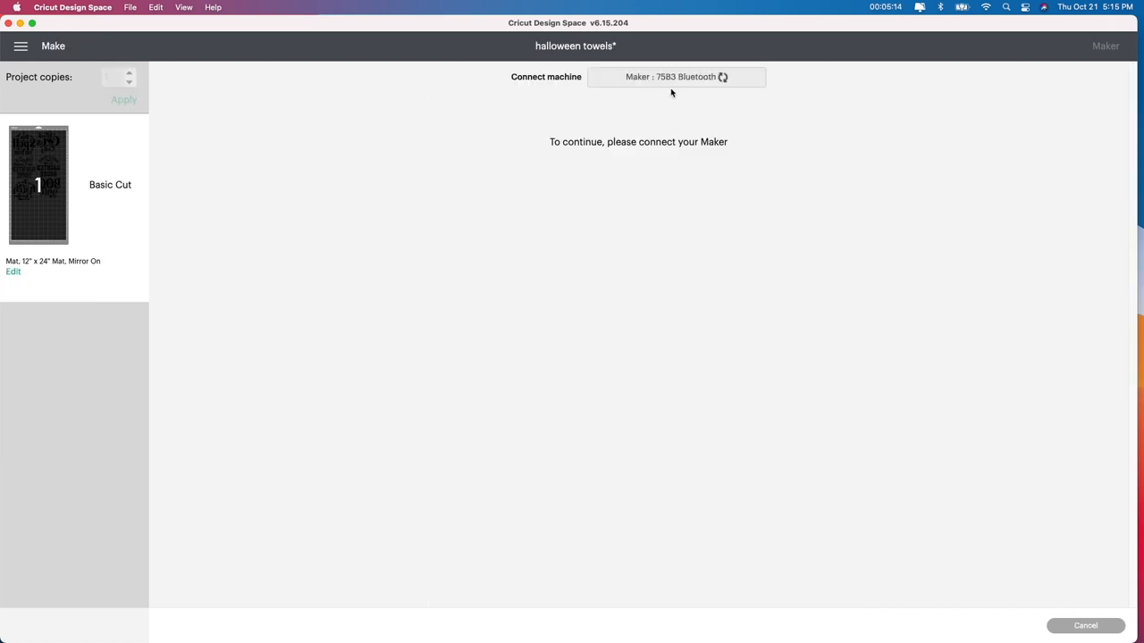
{"action": "mouse_move", "coordinate": [667, 127]}
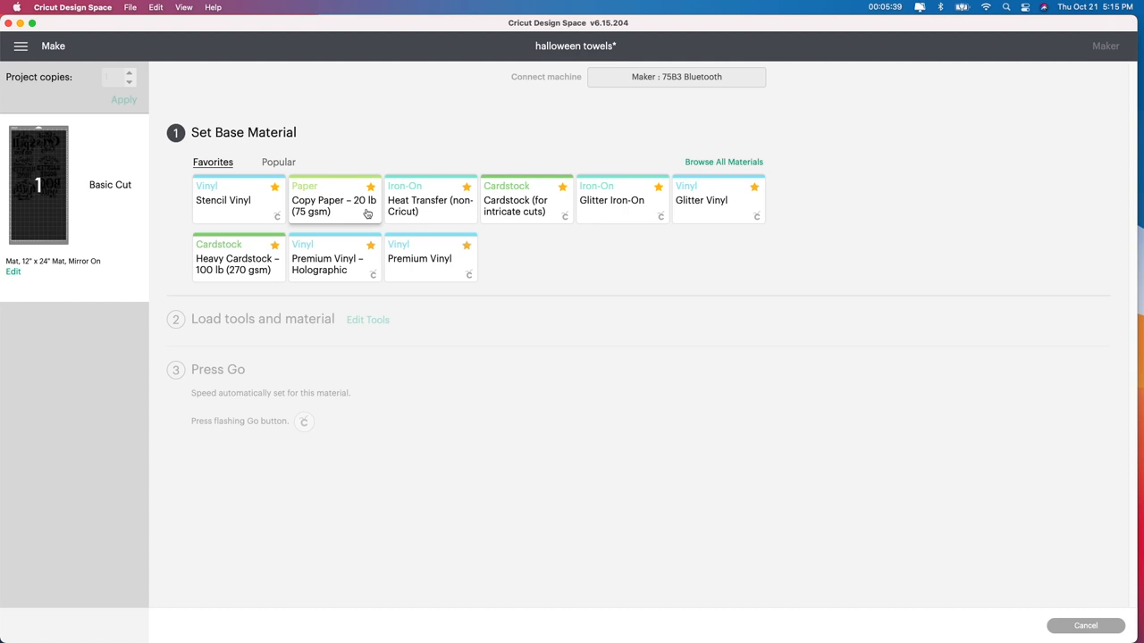
{"action": "mouse_move", "coordinate": [587, 257]}
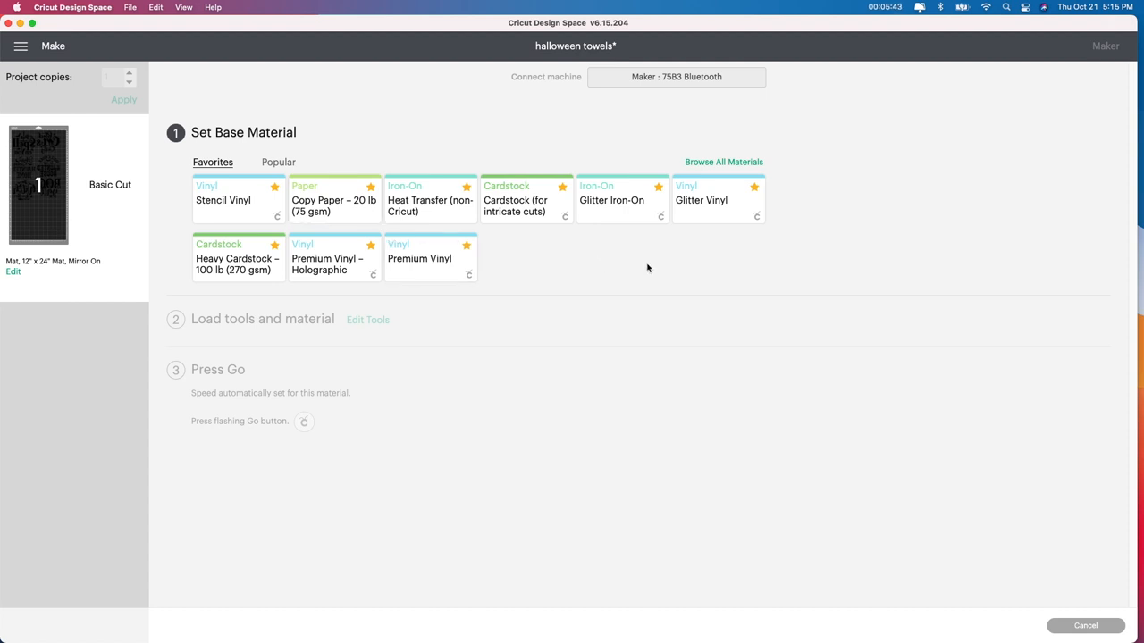
{"action": "mouse_move", "coordinate": [707, 278]}
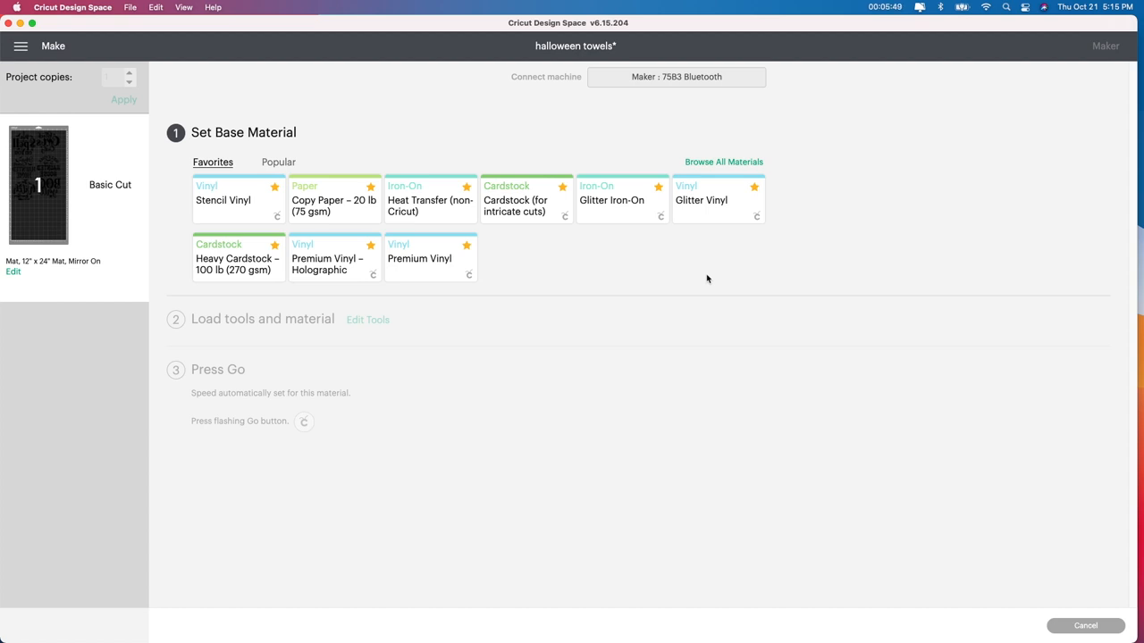
{"action": "mouse_move", "coordinate": [707, 283]}
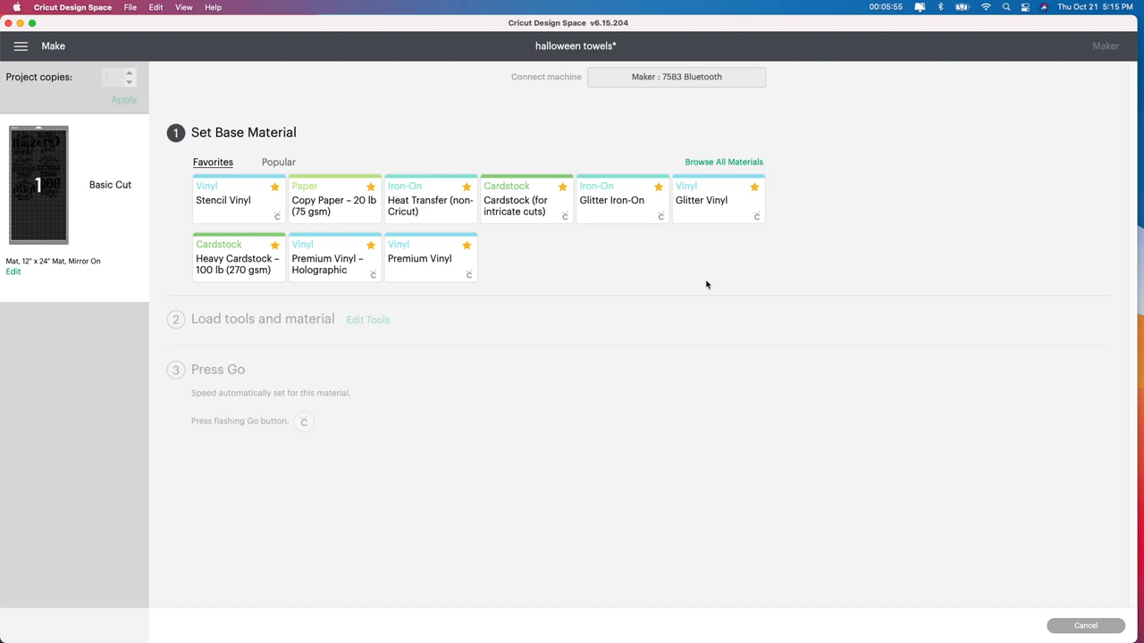
{"action": "mouse_move", "coordinate": [485, 259]}
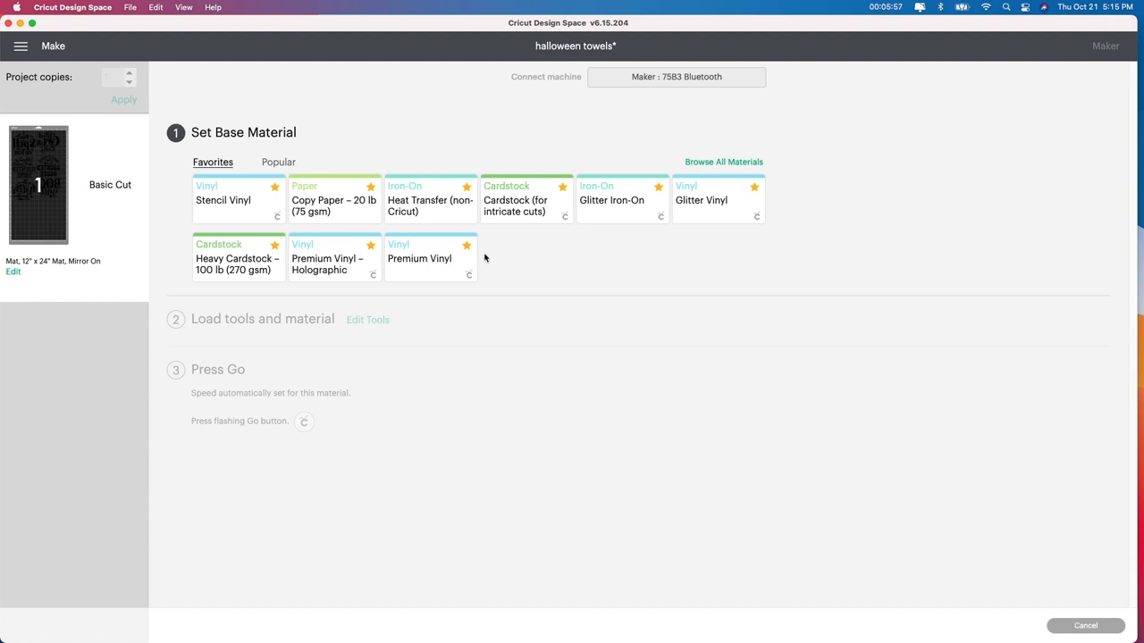
{"action": "mouse_move", "coordinate": [484, 255]}
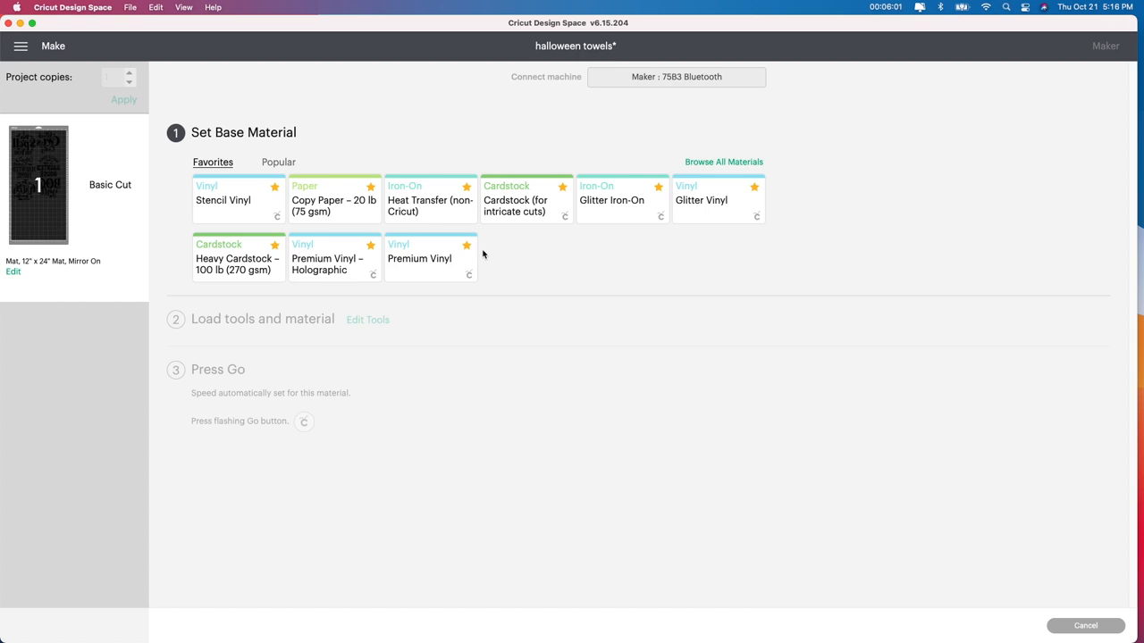
{"action": "mouse_move", "coordinate": [508, 279]}
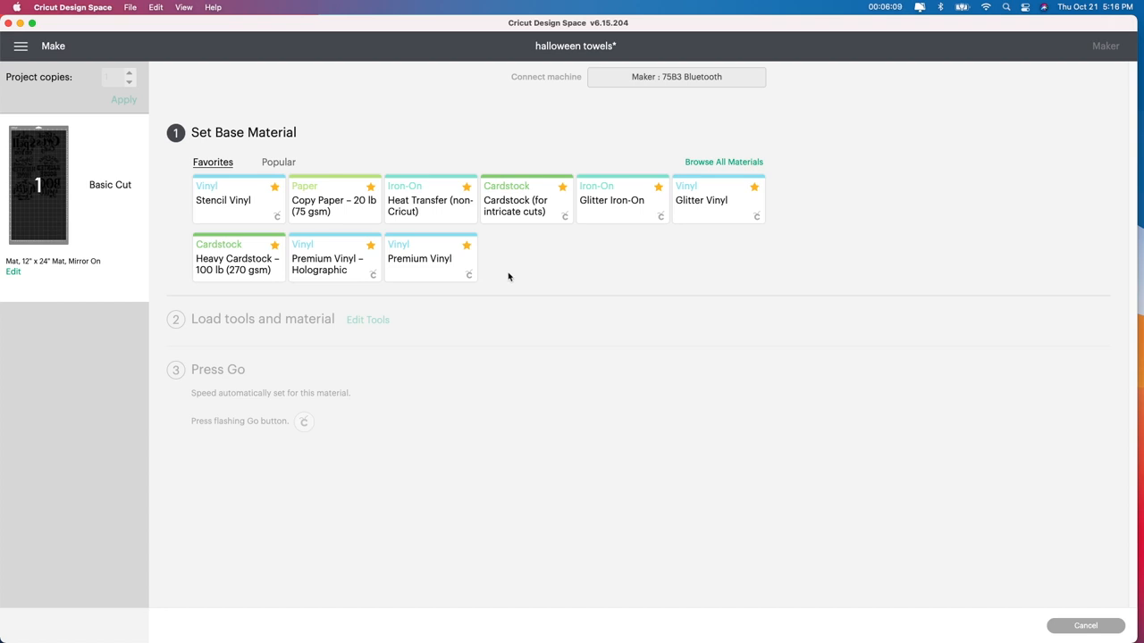
{"action": "mouse_move", "coordinate": [412, 255]}
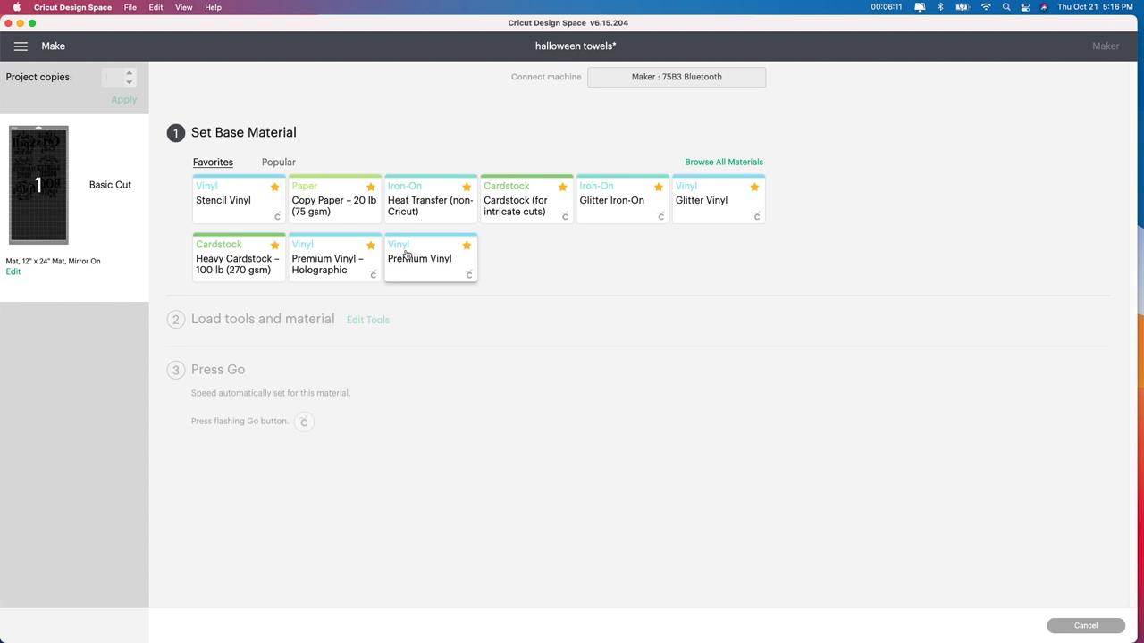
{"action": "mouse_move", "coordinate": [409, 257]}
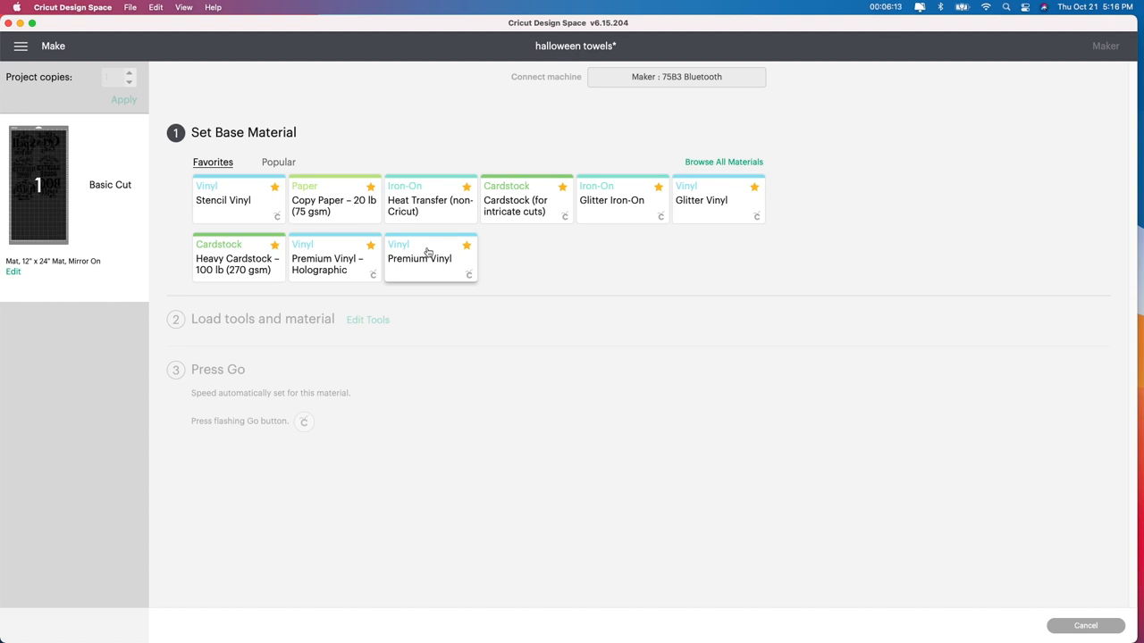
{"action": "mouse_move", "coordinate": [423, 205]}
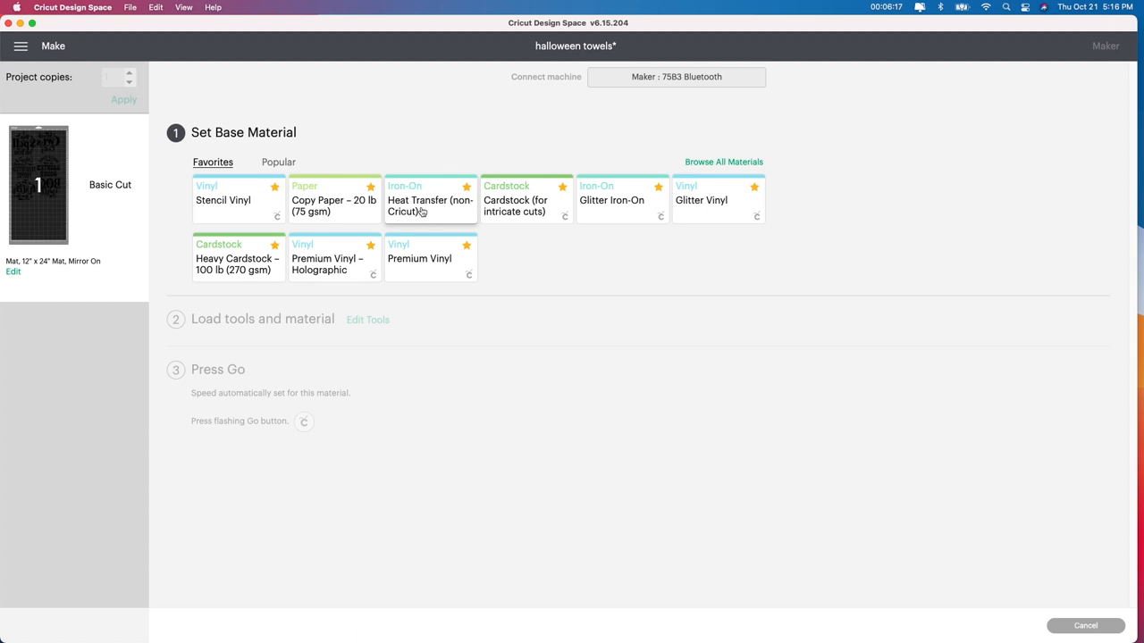
Choose Heat Transfer (non-Cricut) as base material with More pressure.
{"action": "left_click", "coordinate": [430, 200]}
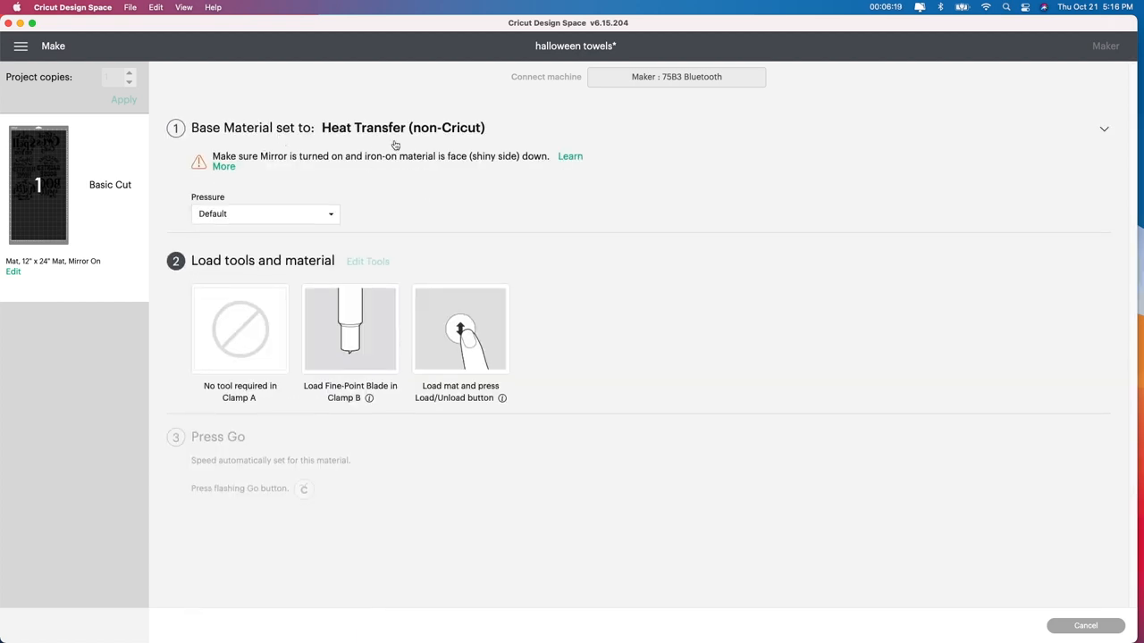
{"action": "mouse_move", "coordinate": [409, 142]}
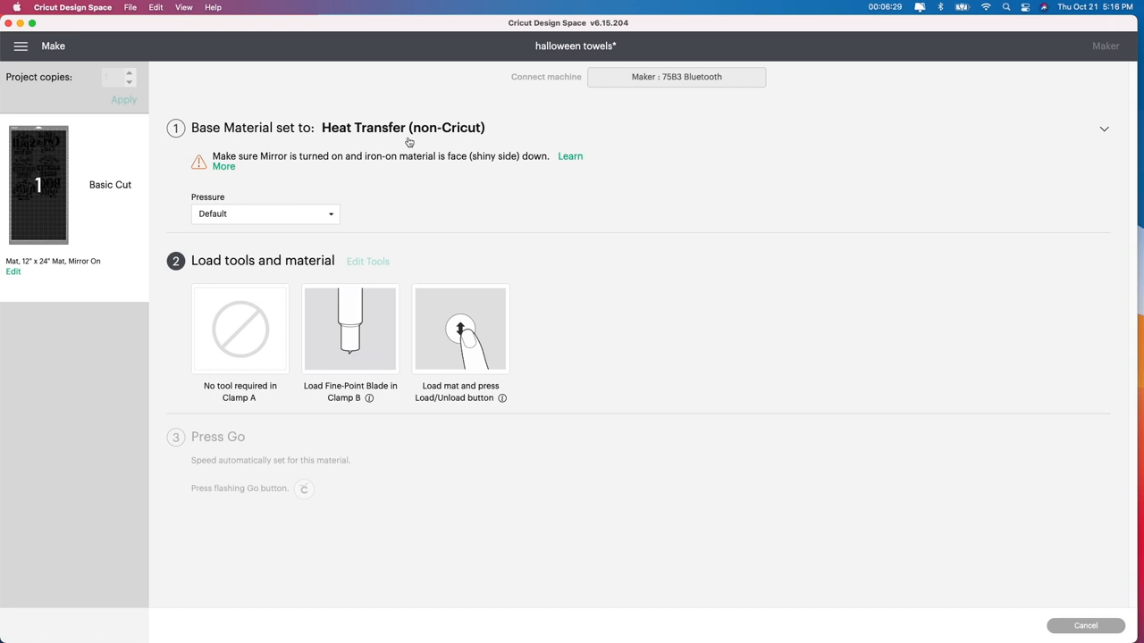
{"action": "mouse_move", "coordinate": [277, 230]}
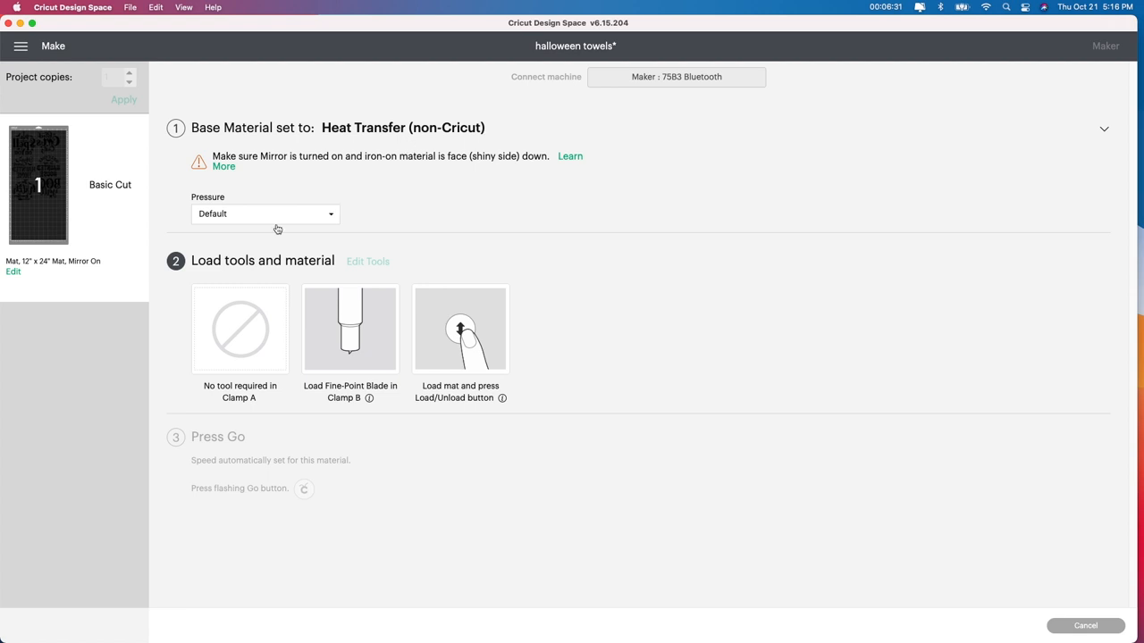
{"action": "left_click", "coordinate": [265, 213]}
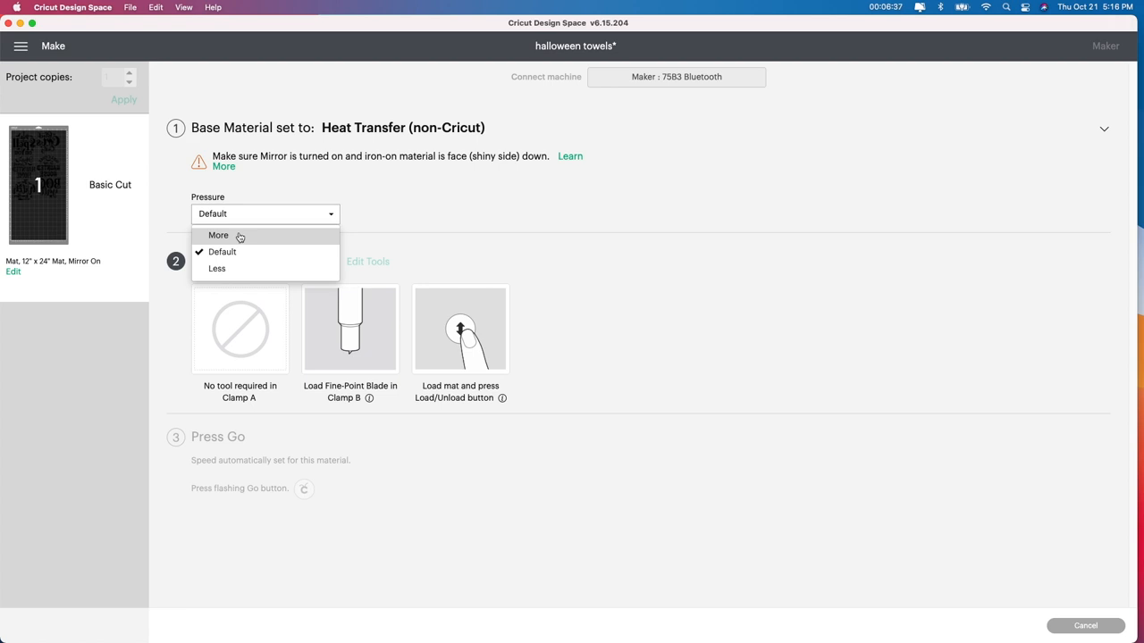
{"action": "left_click", "coordinate": [218, 235]}
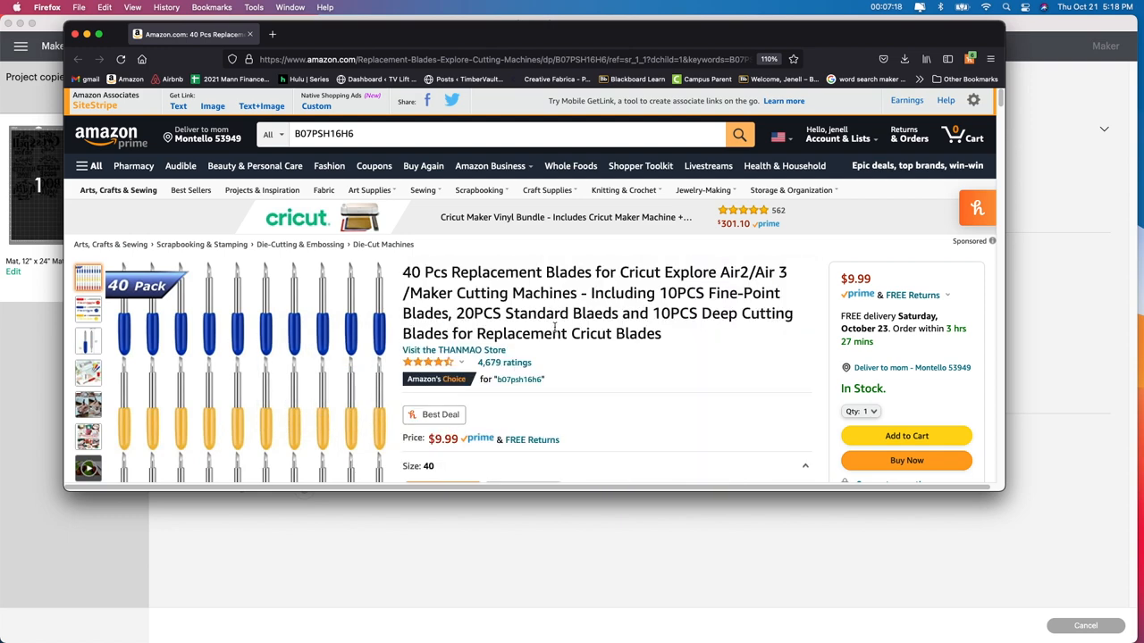
Scroll through the 40-pack replacement blades Amazon listing and back up.
{"action": "scroll", "scroll_direction": "down", "scroll_amount": 3}
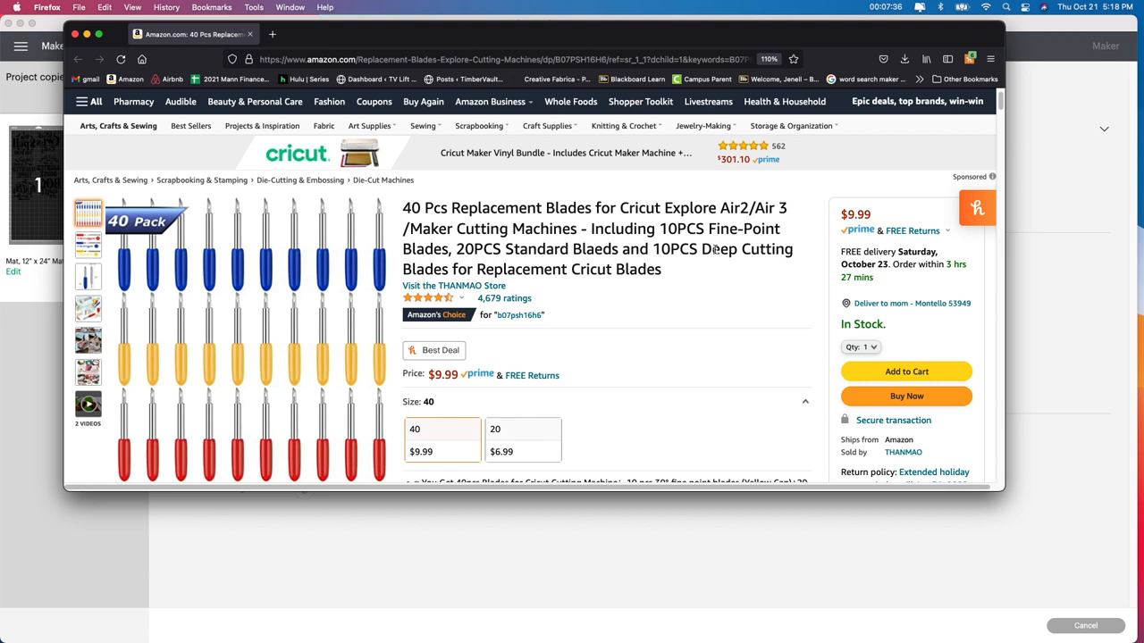
{"action": "mouse_move", "coordinate": [708, 243]}
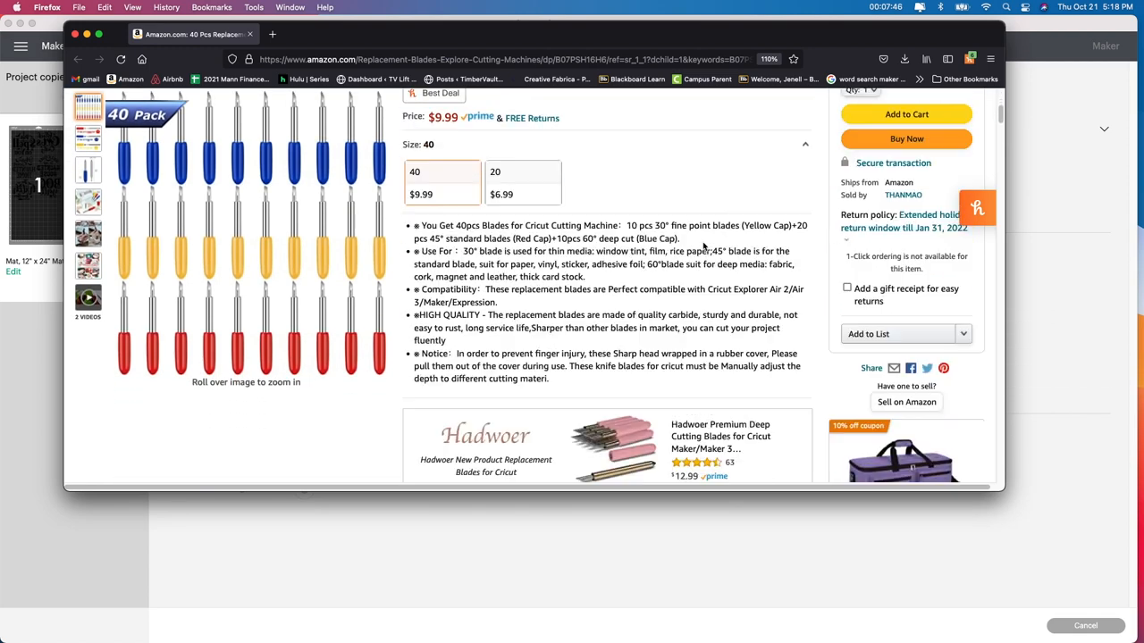
{"action": "scroll", "scroll_direction": "down", "scroll_amount": 3}
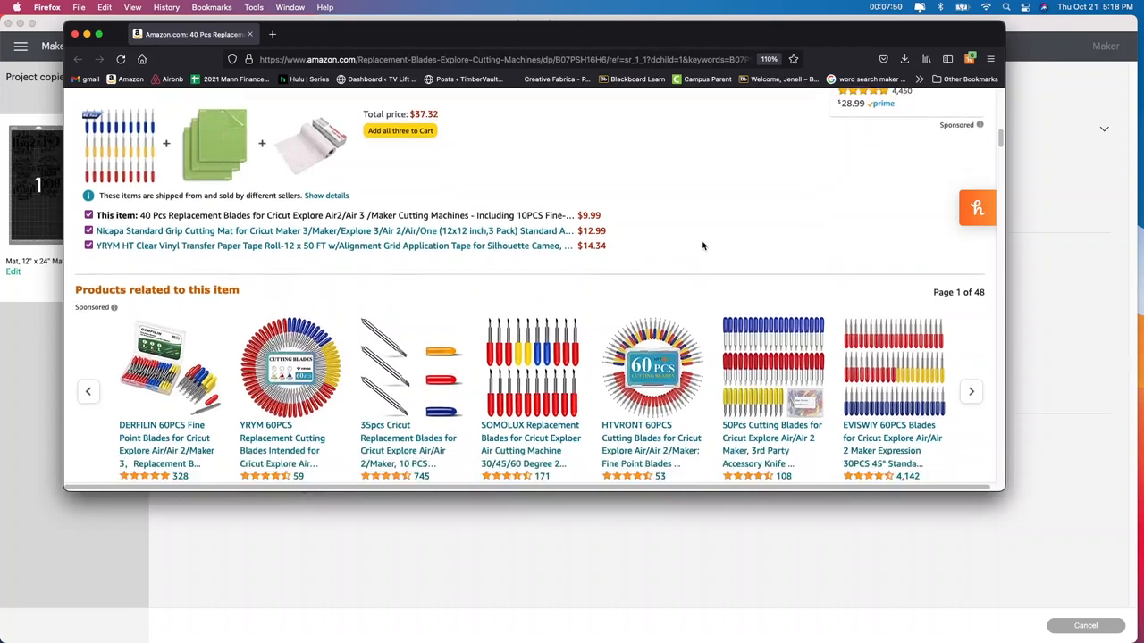
{"action": "scroll", "scroll_direction": "up", "scroll_amount": 3}
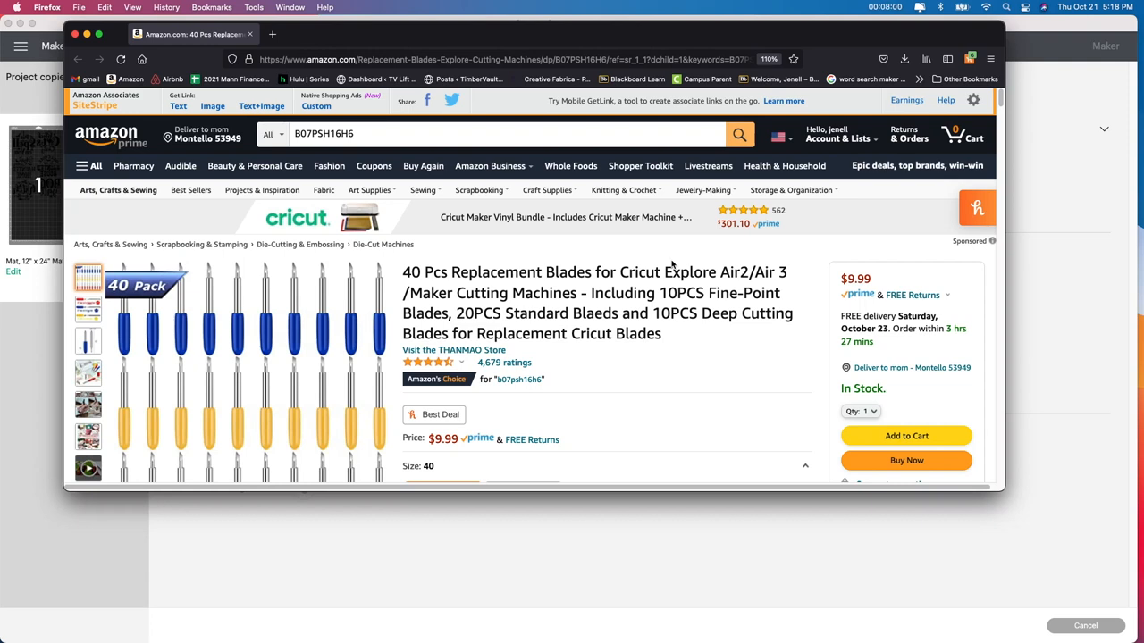
{"action": "mouse_move", "coordinate": [670, 260]}
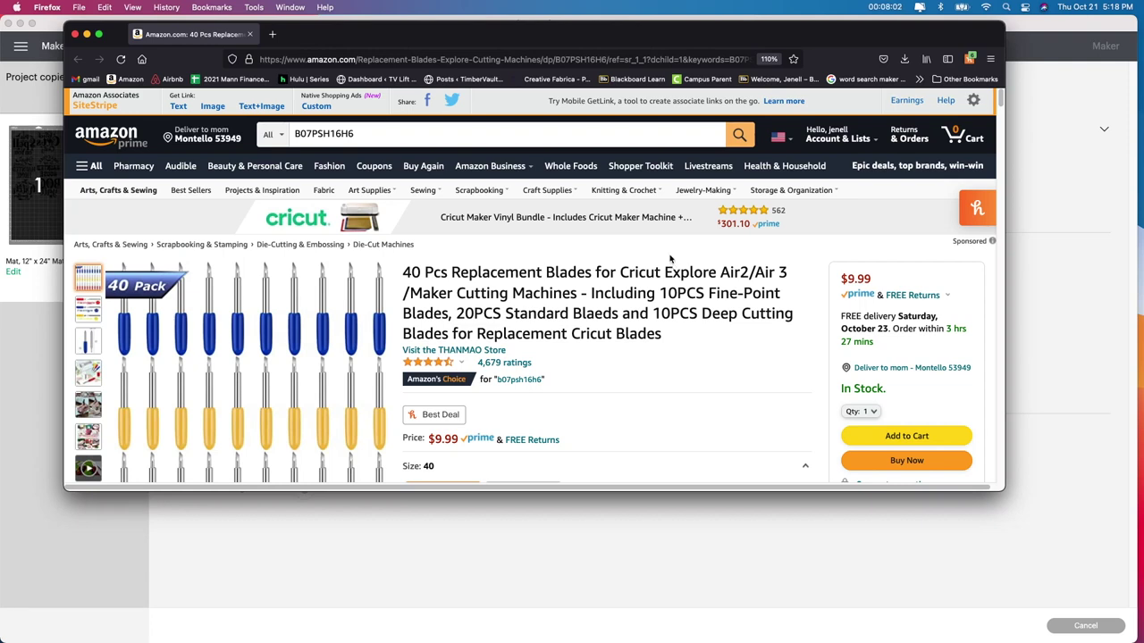
{"action": "mouse_move", "coordinate": [677, 269]}
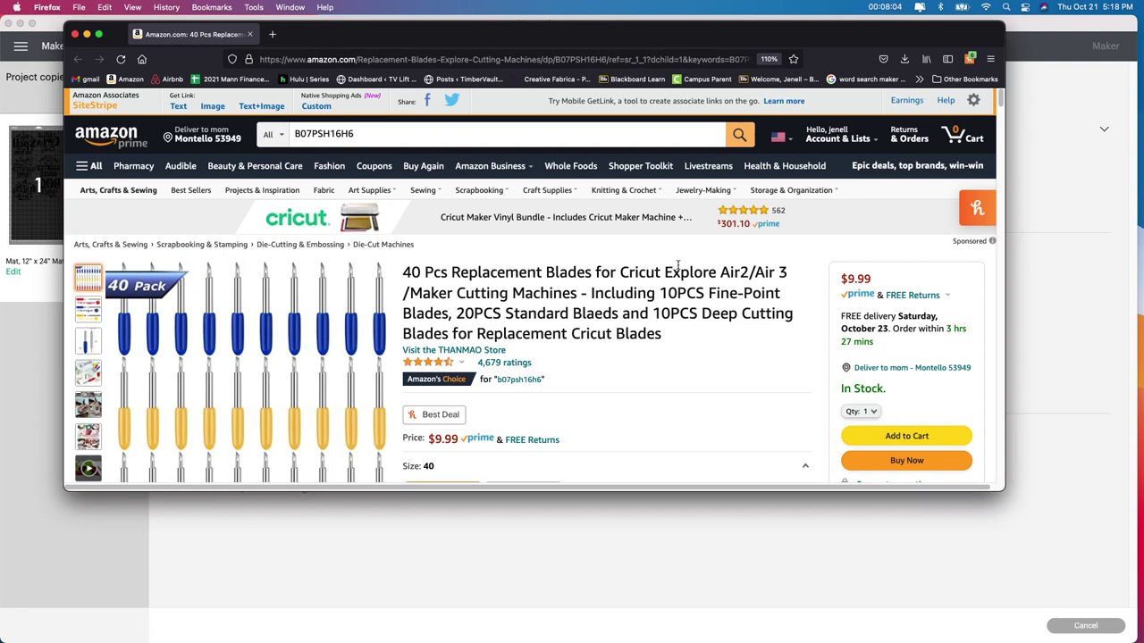
{"action": "mouse_move", "coordinate": [661, 271]}
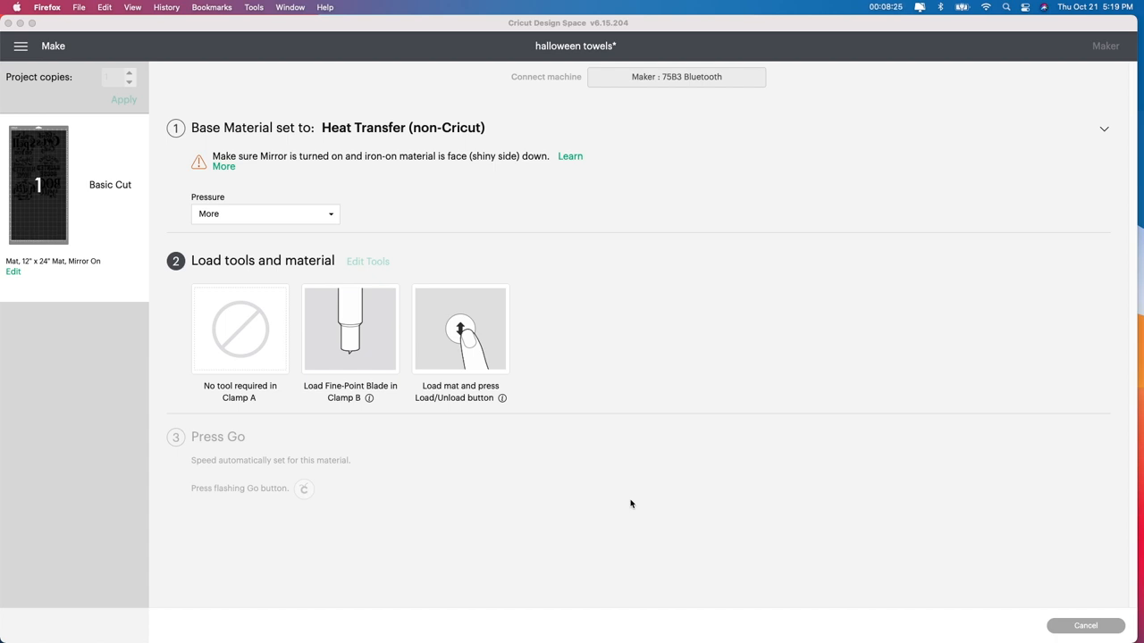
{"action": "mouse_move", "coordinate": [617, 493]}
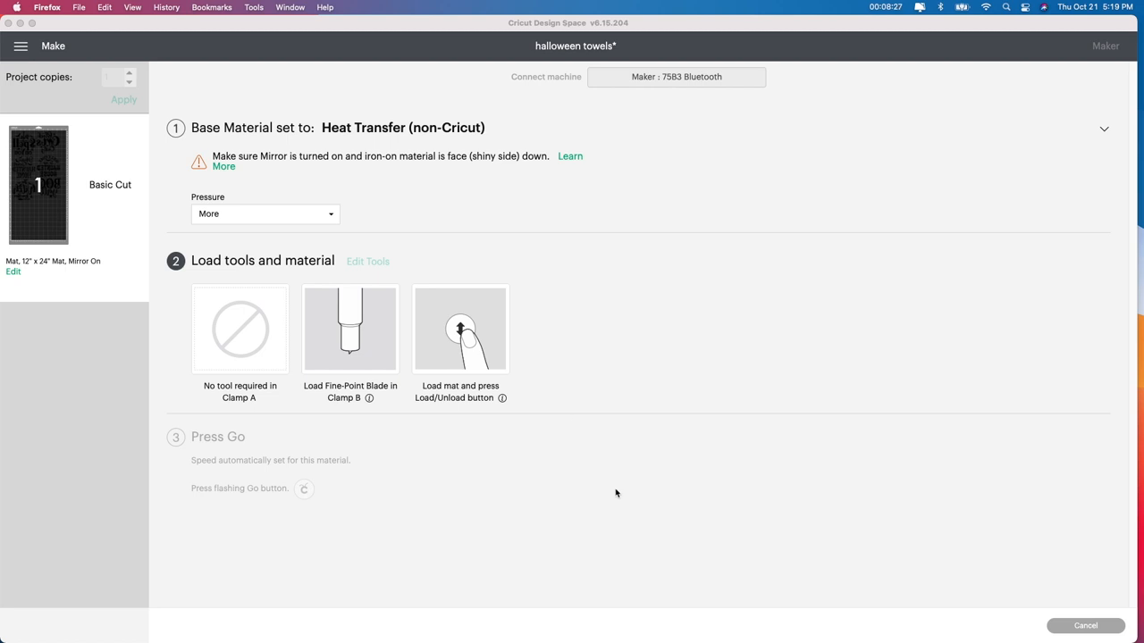
{"action": "mouse_move", "coordinate": [315, 158]}
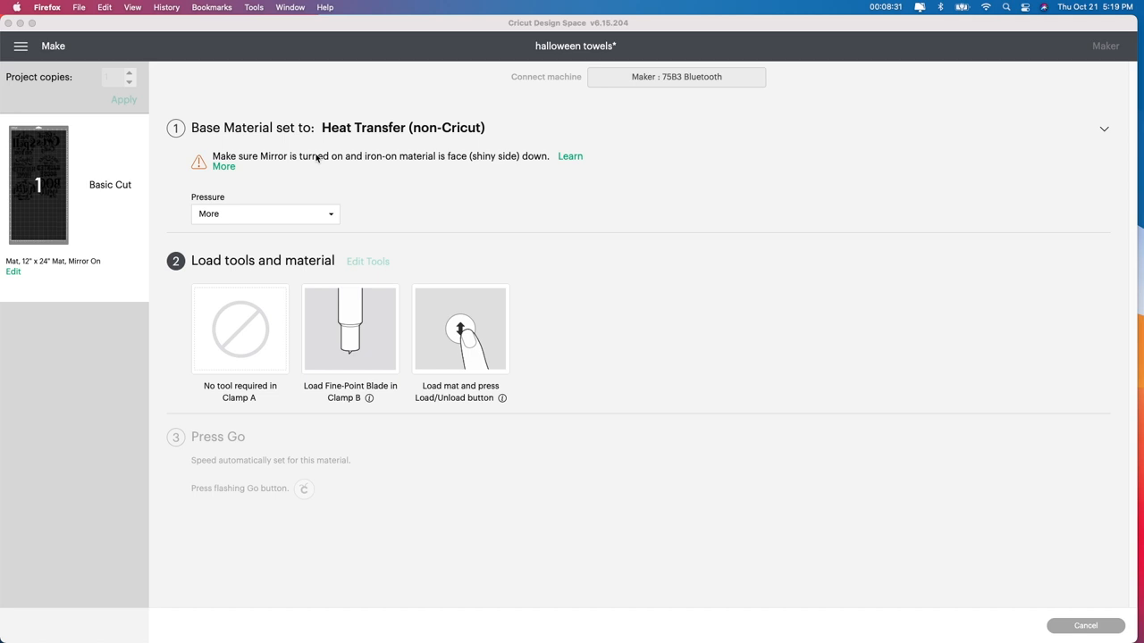
{"action": "mouse_move", "coordinate": [587, 238]}
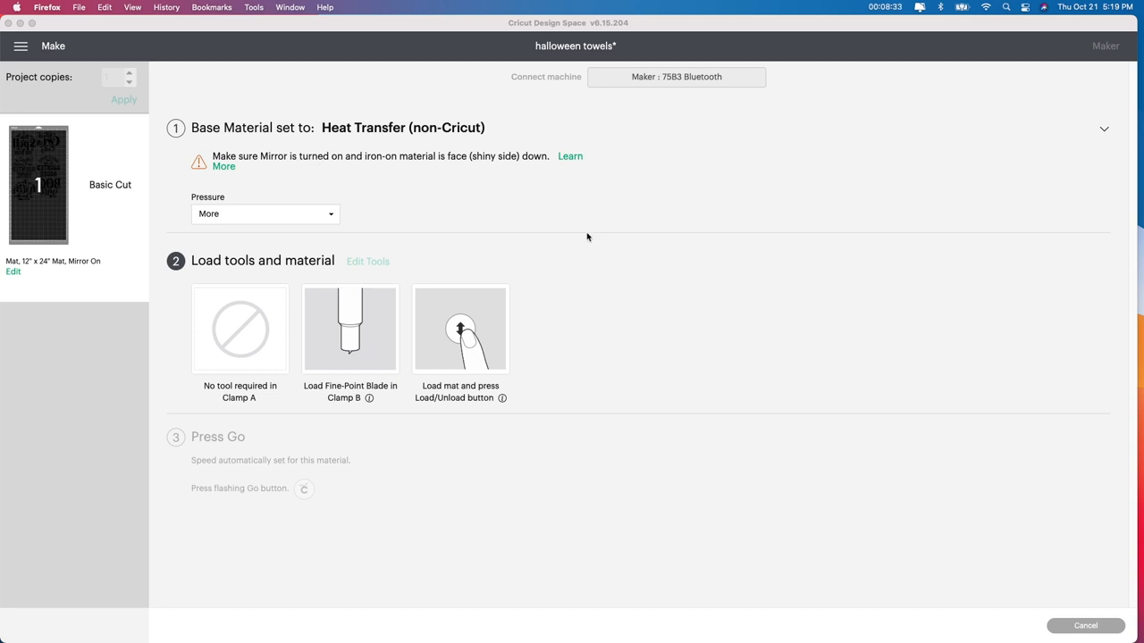